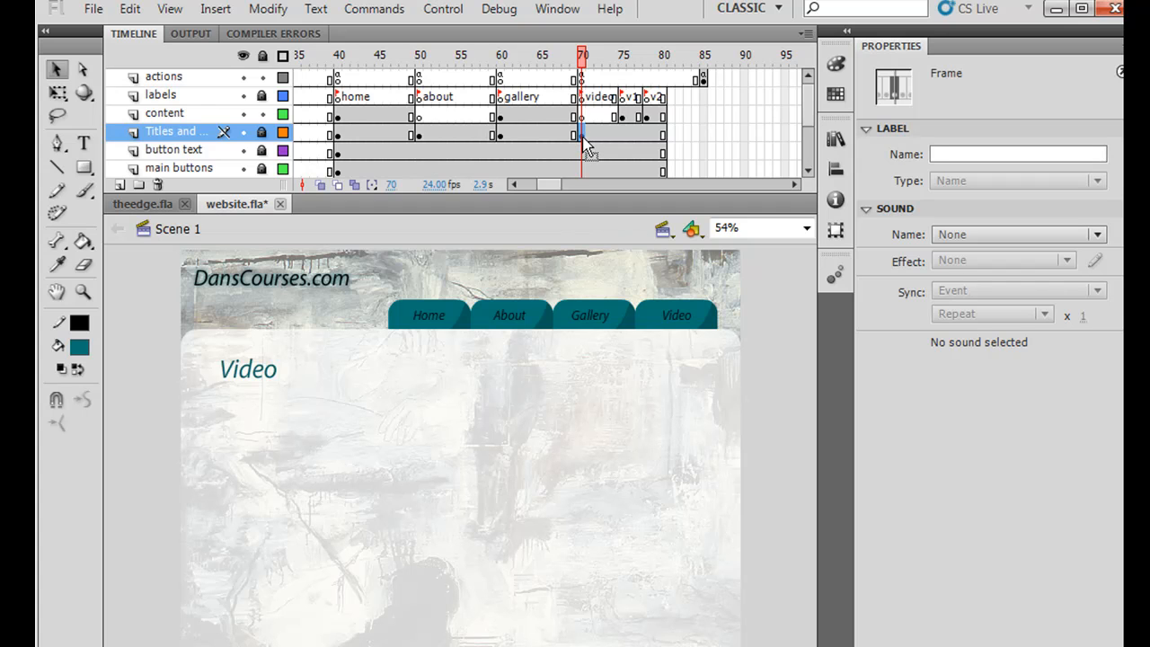
mouse_move(588, 144)
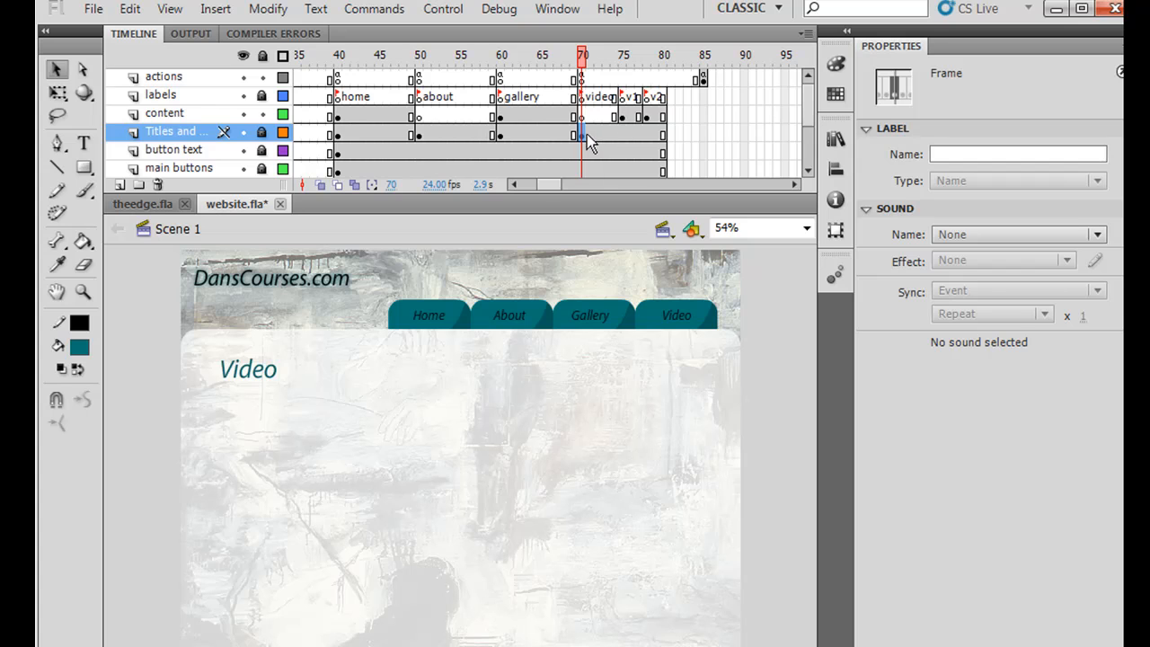
mouse_move(649, 147)
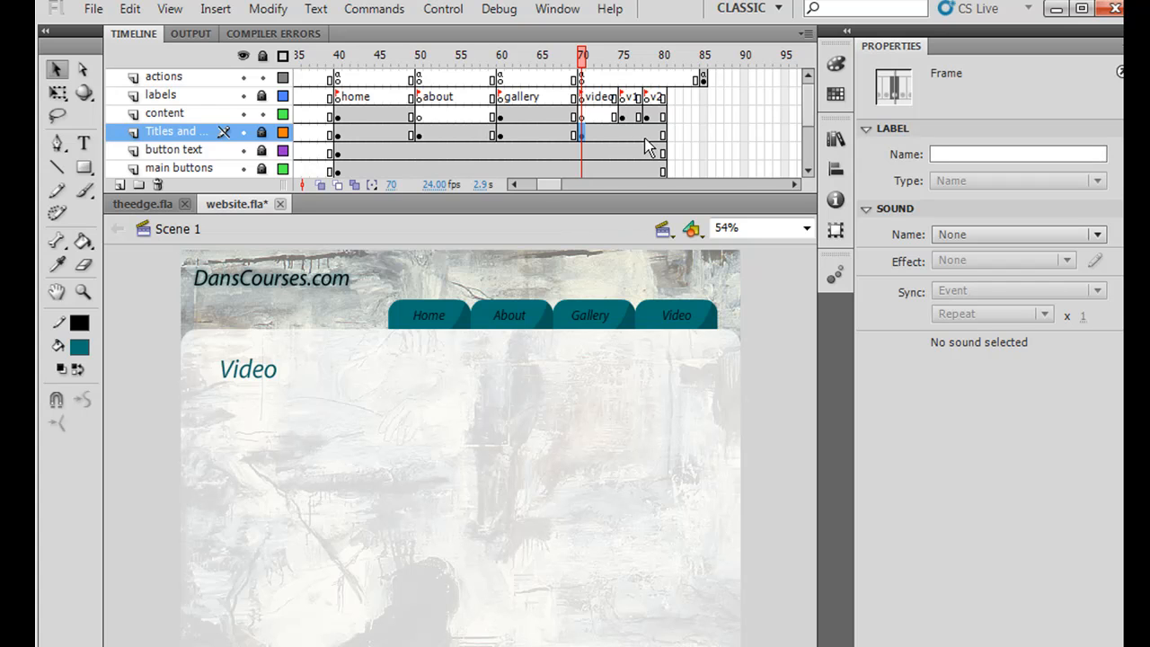
mouse_move(440, 126)
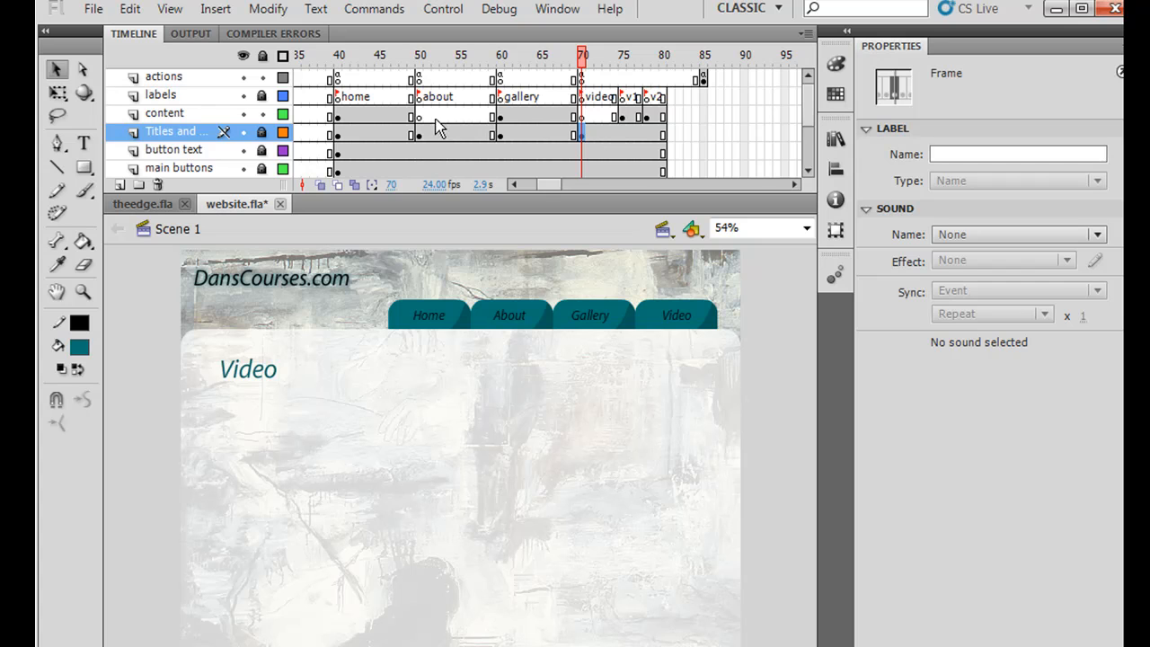
mouse_move(236, 117)
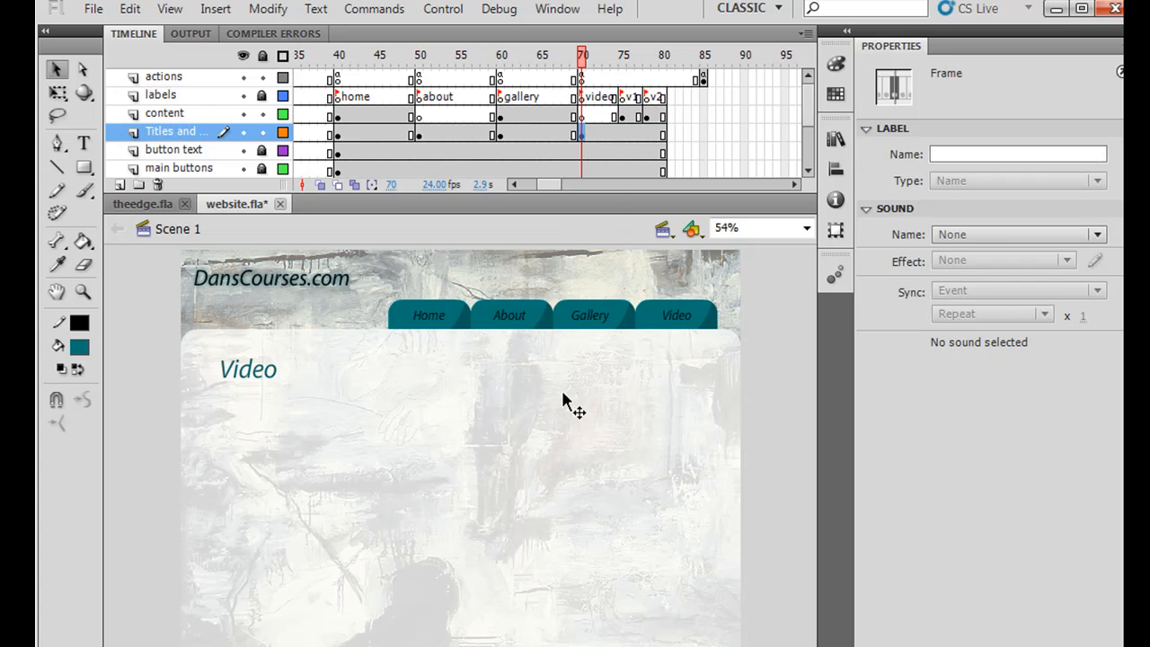
Select frame 70 of the content layer on the Video page.
click(247, 369)
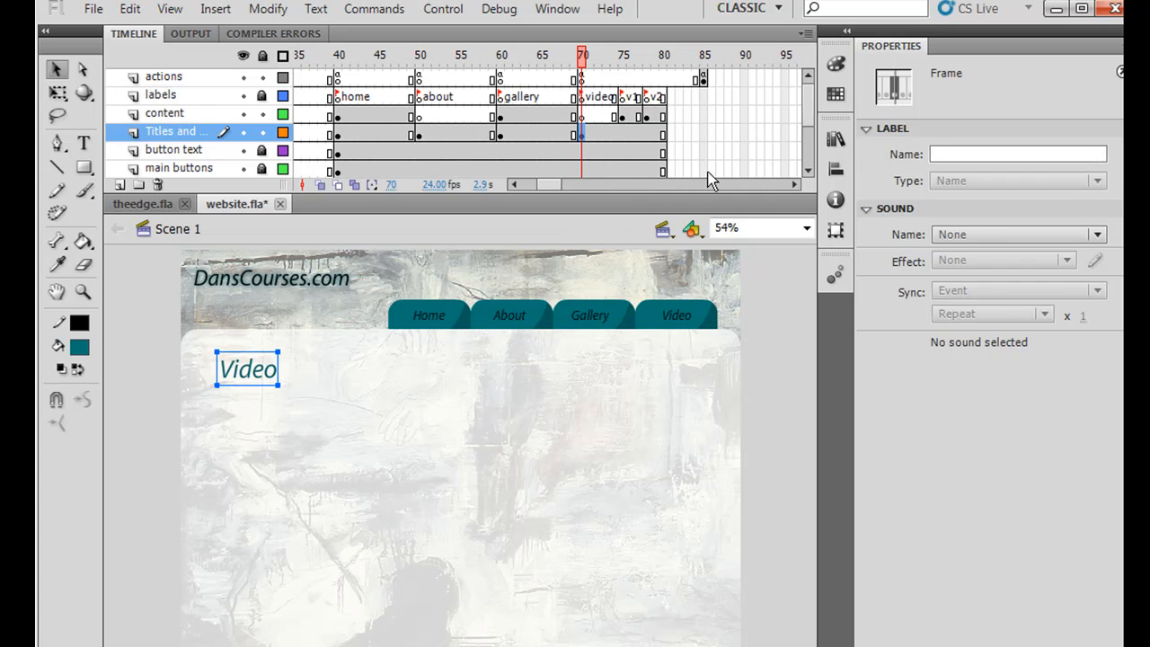
mouse_move(145, 496)
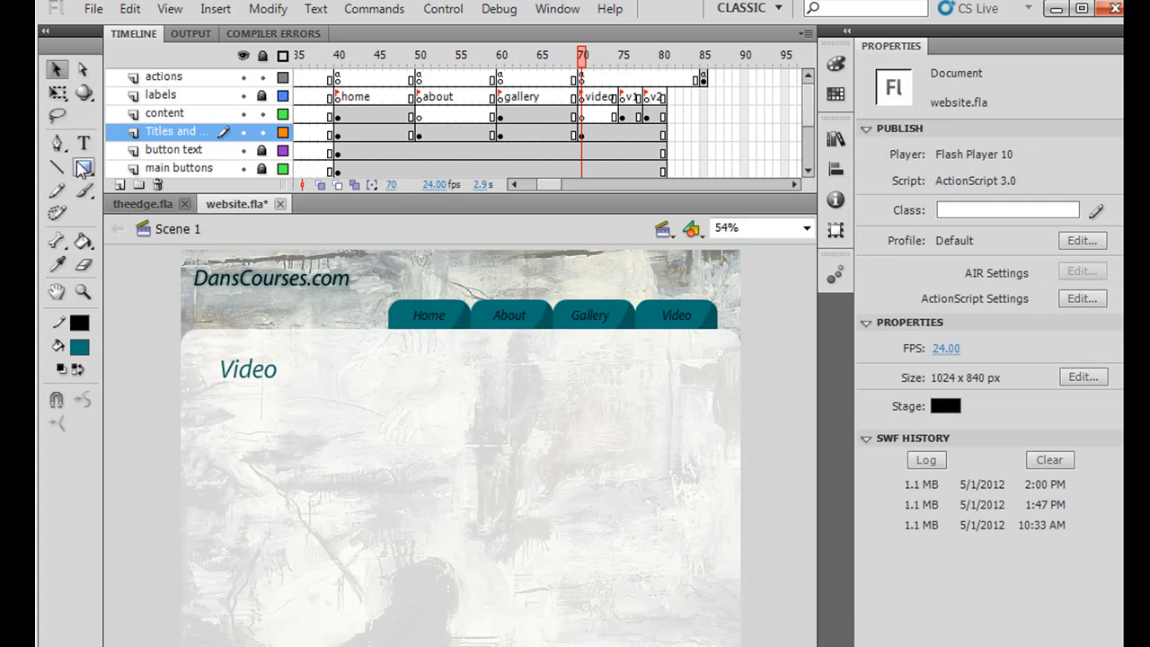
mouse_move(84, 168)
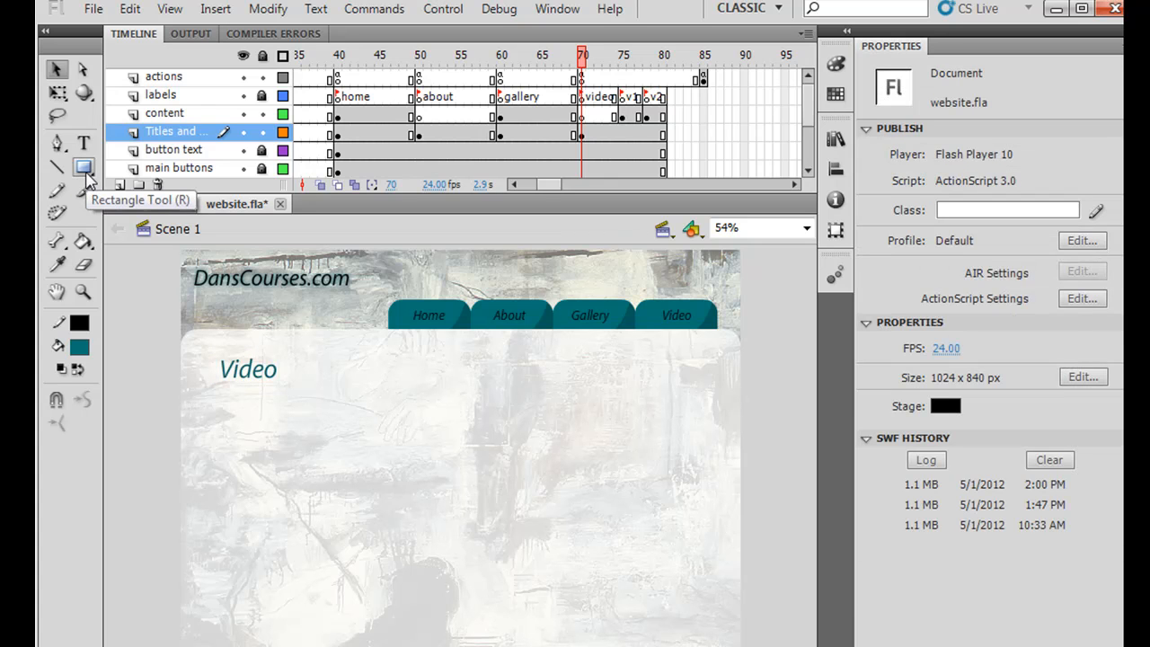
click(84, 168)
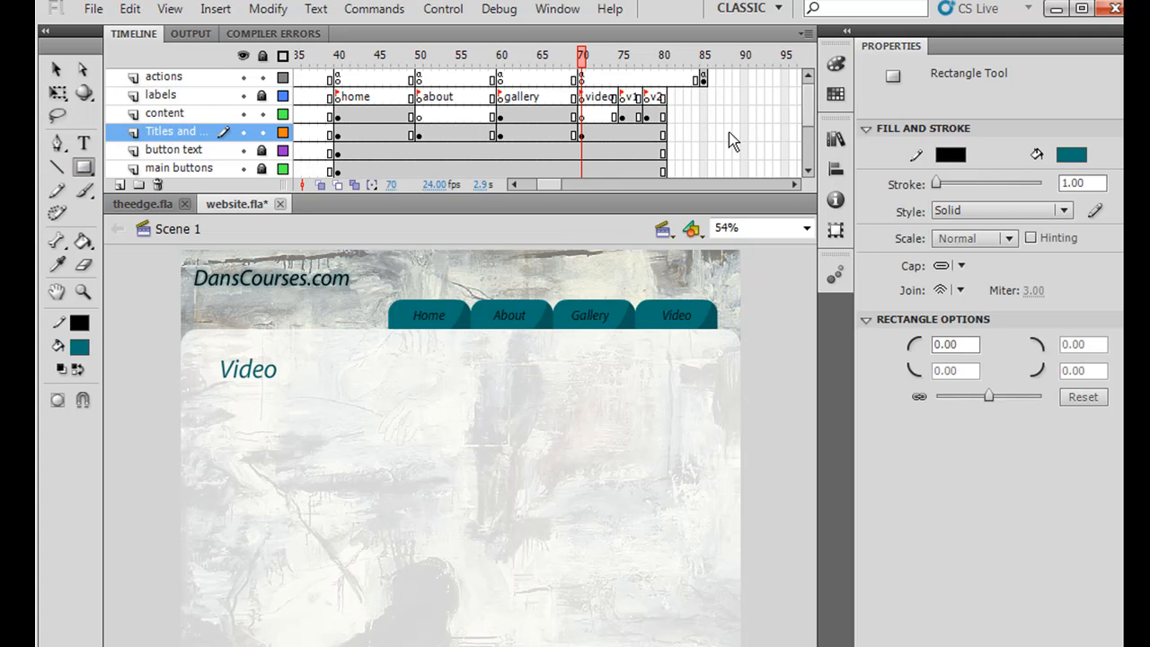
mouse_move(961, 388)
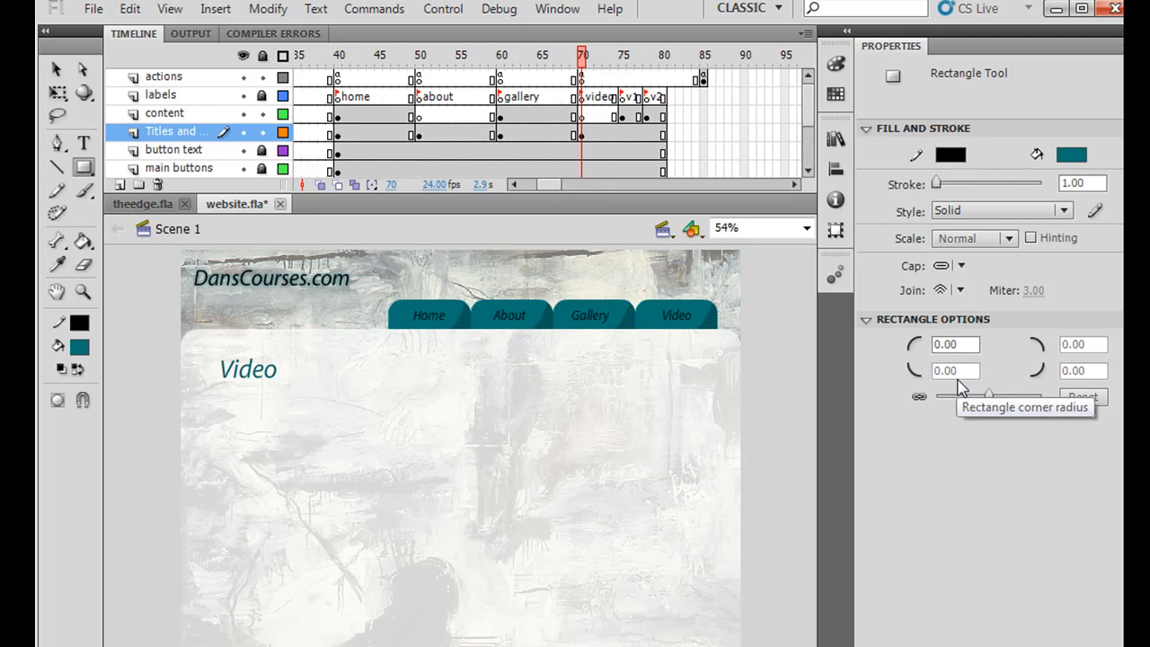
mouse_move(918, 397)
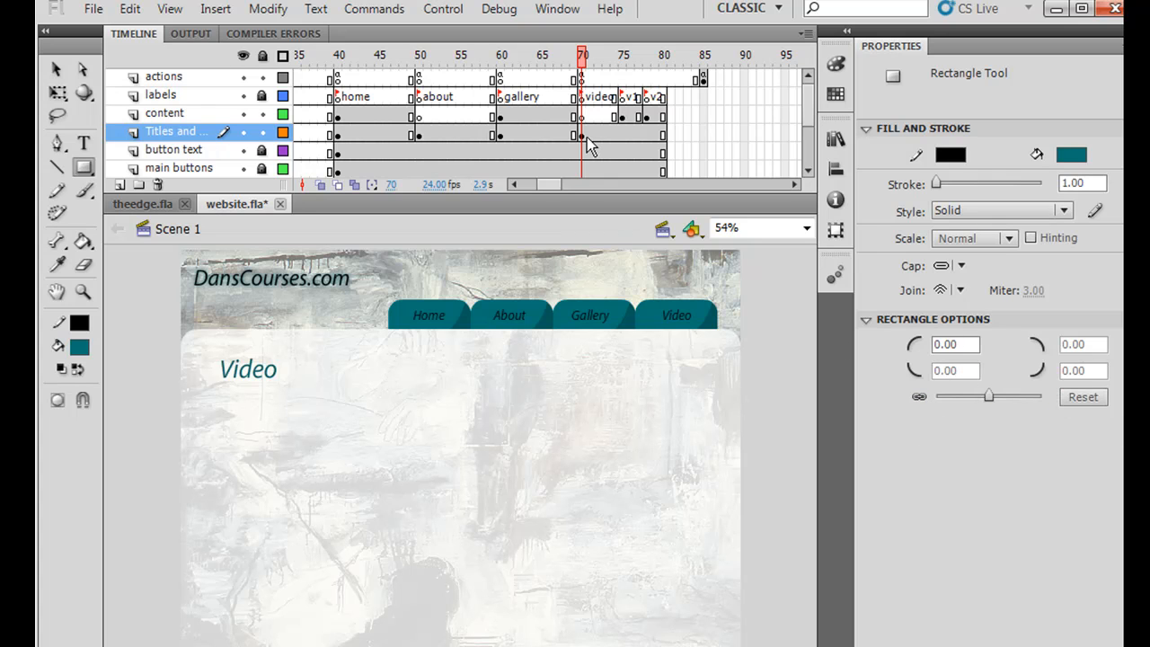
click(82, 168)
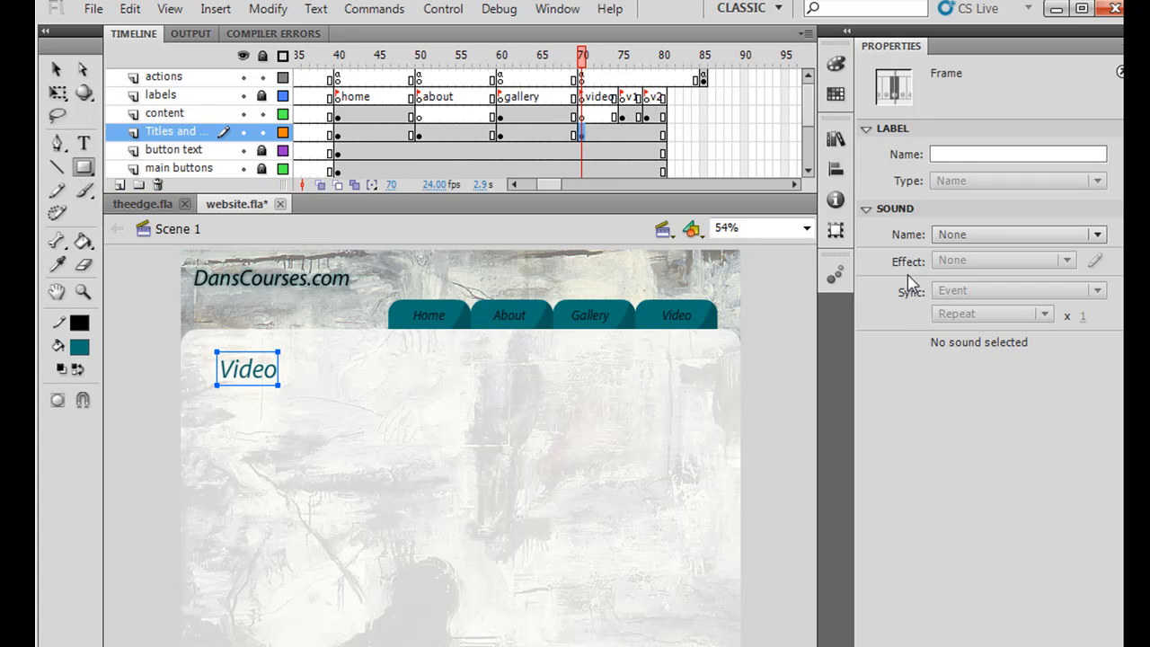
mouse_move(133, 453)
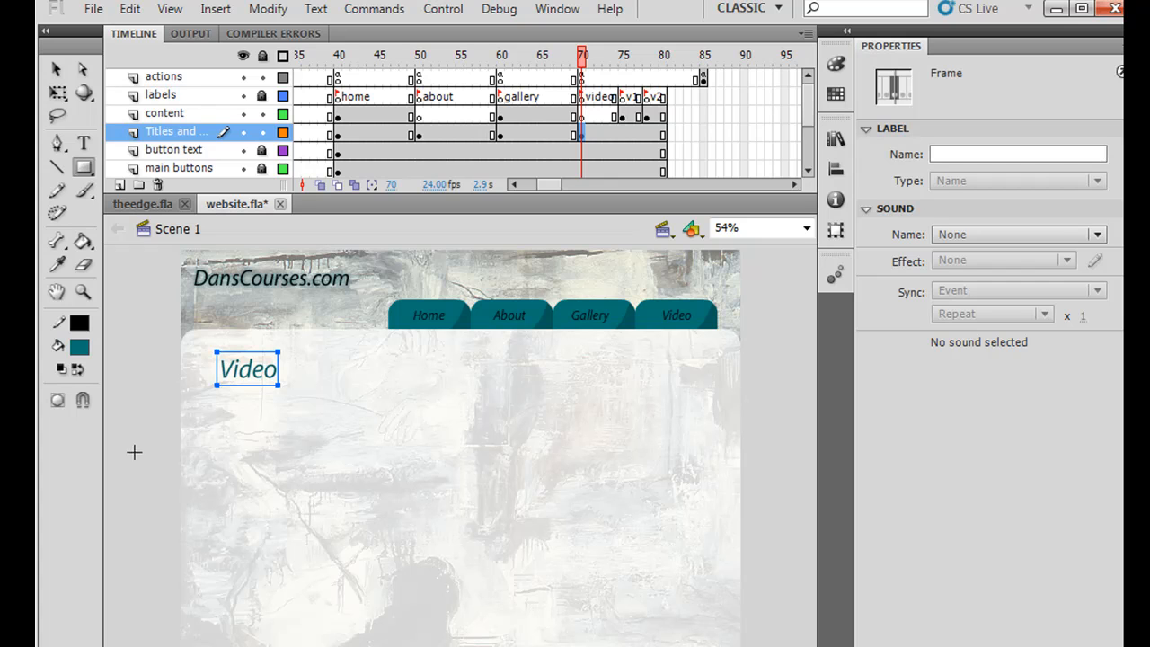
mouse_move(213, 449)
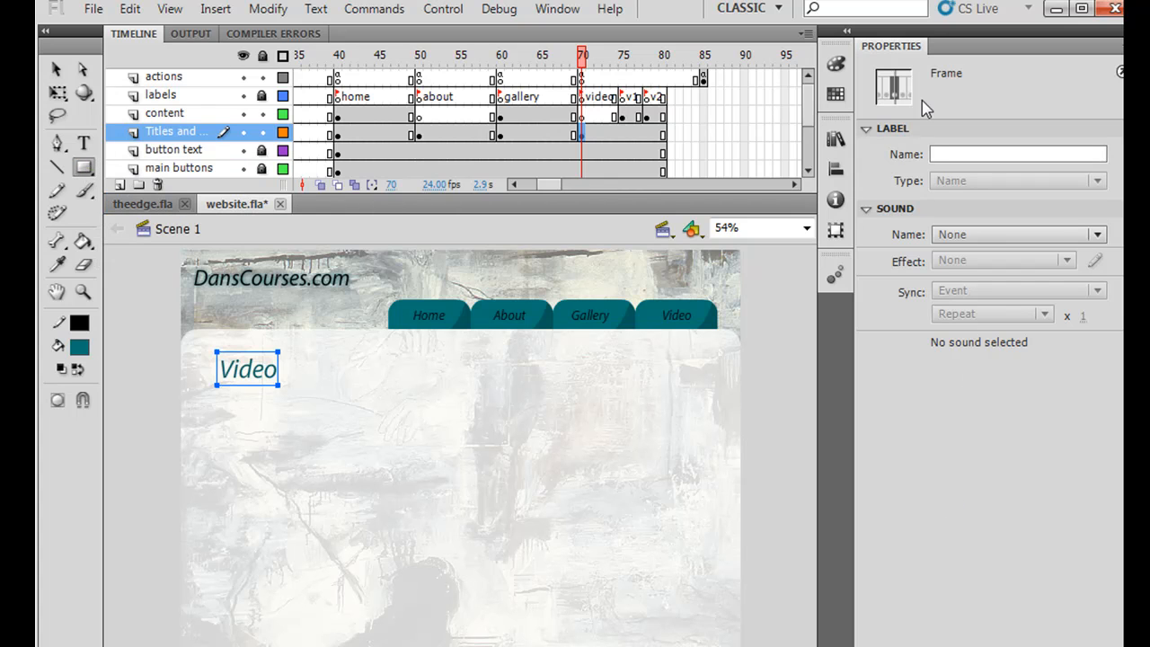
click(165, 112)
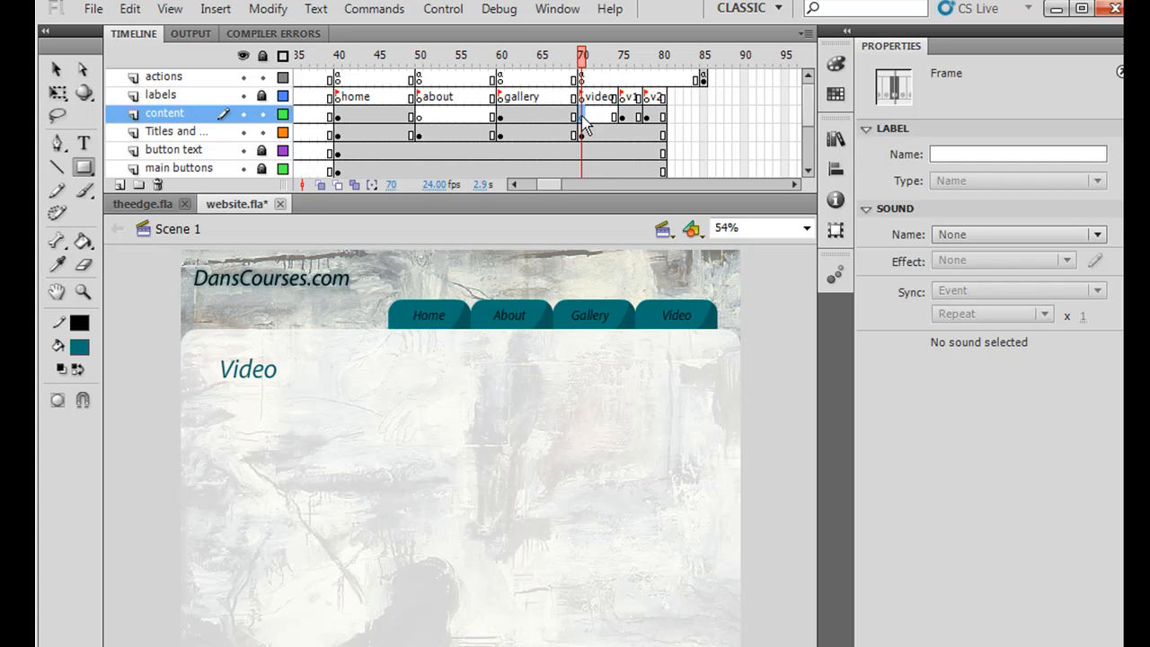
Draw a square teal rectangle, then a rounded one with corner radius 33 below it.
click(82, 168)
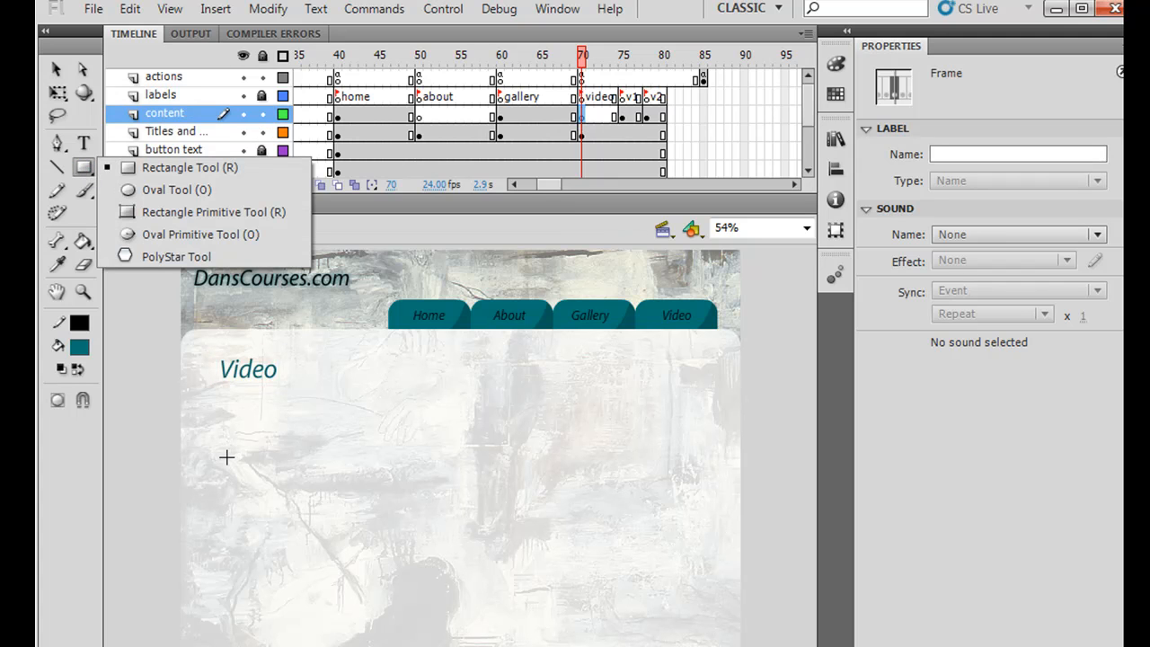
drag(226, 457, 324, 492)
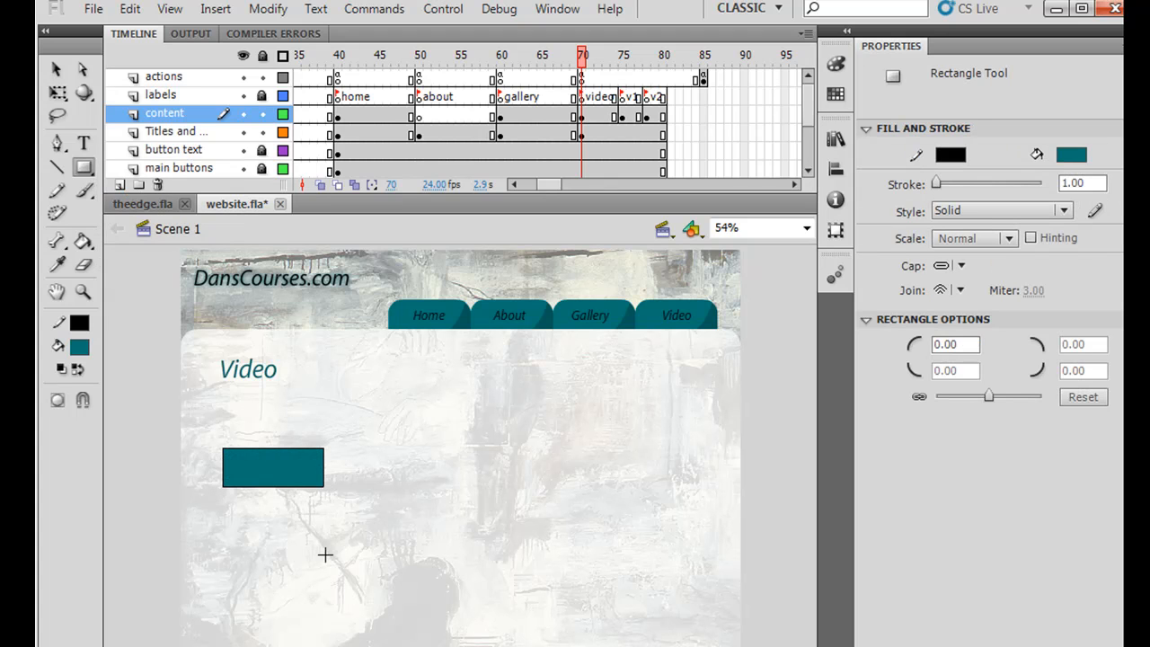
mouse_move(276, 445)
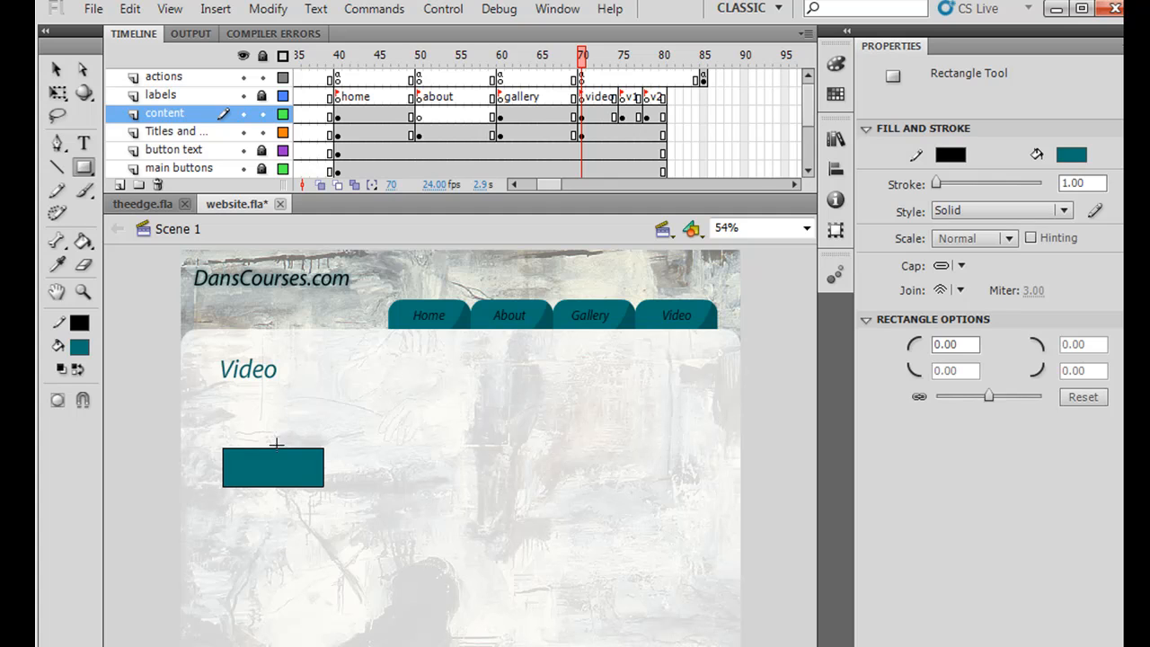
mouse_move(955, 344)
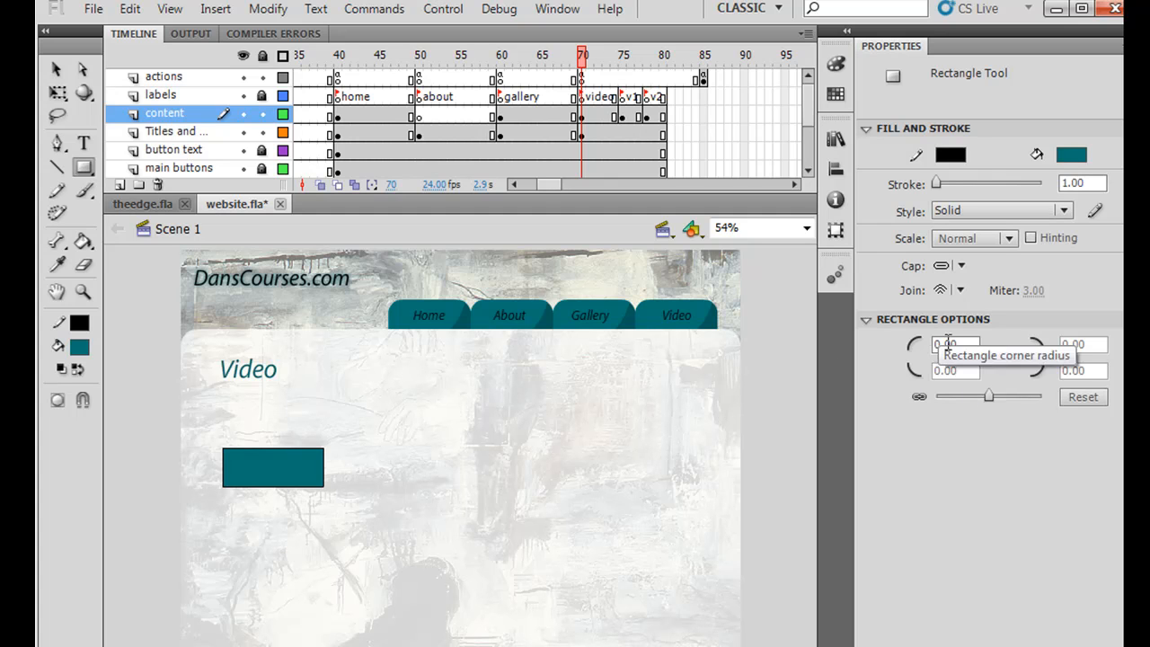
click(956, 344)
text(33)
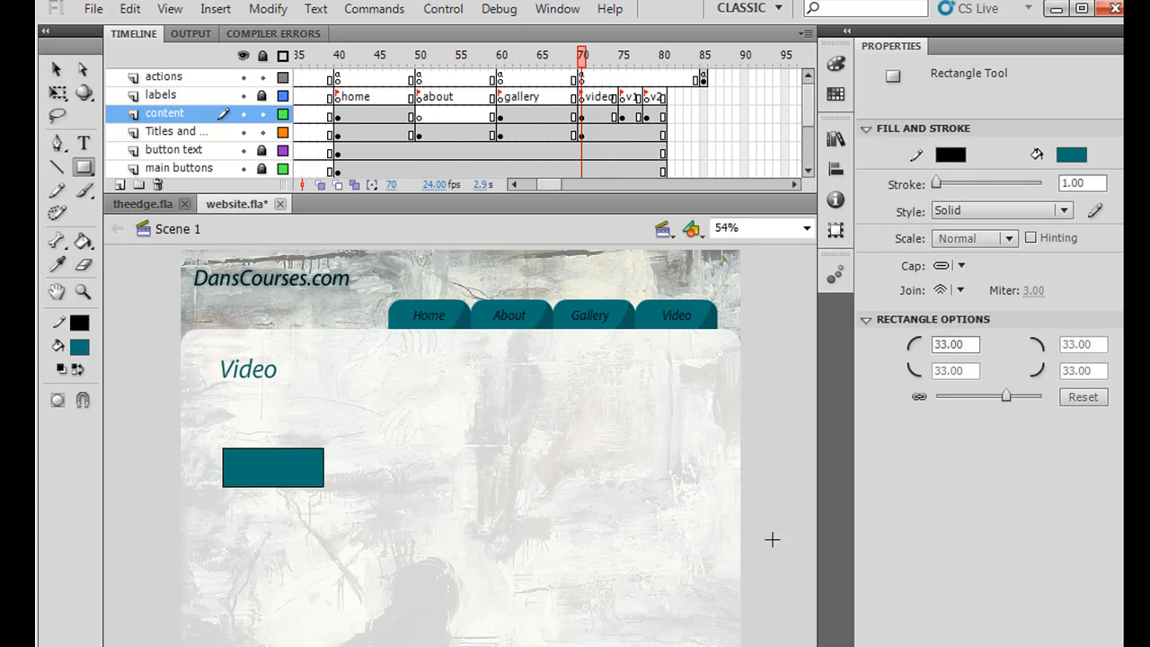
mouse_move(217, 537)
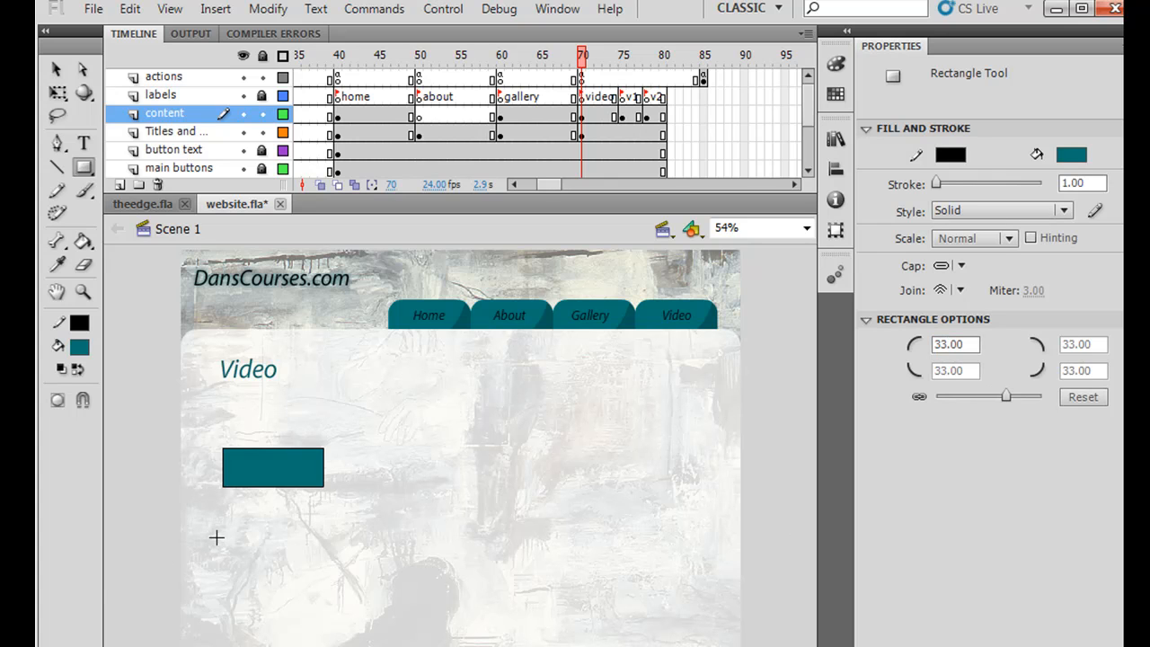
drag(218, 537, 337, 575)
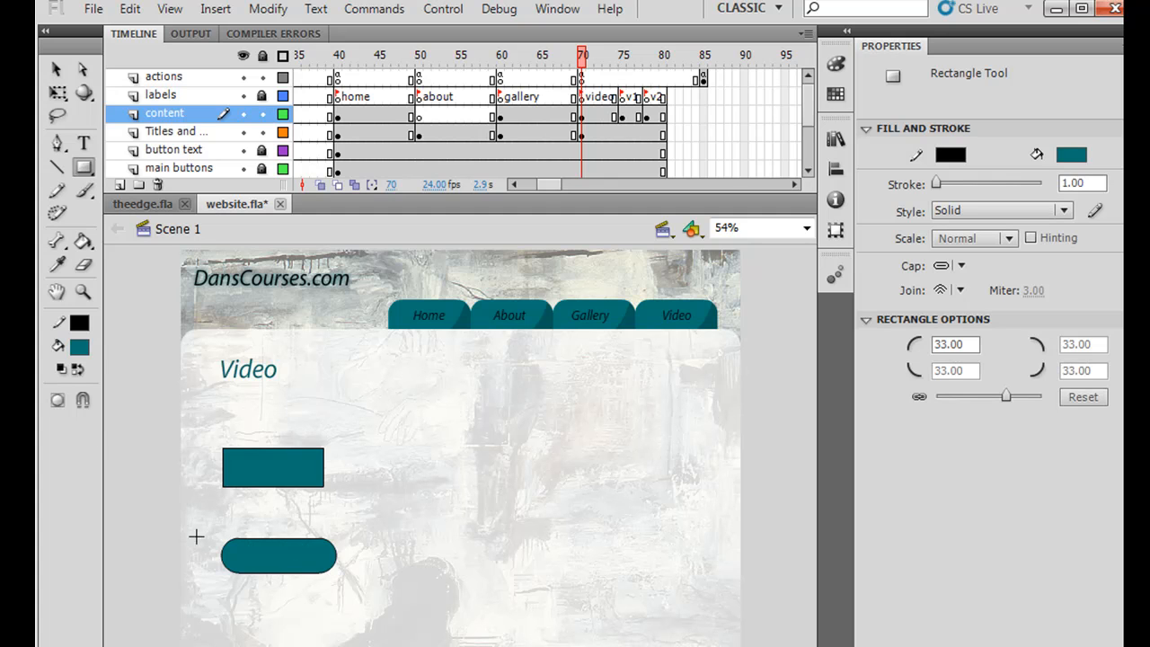
Type 'Video 2' in white on the rounded button and delete the square rectangle.
click(84, 142)
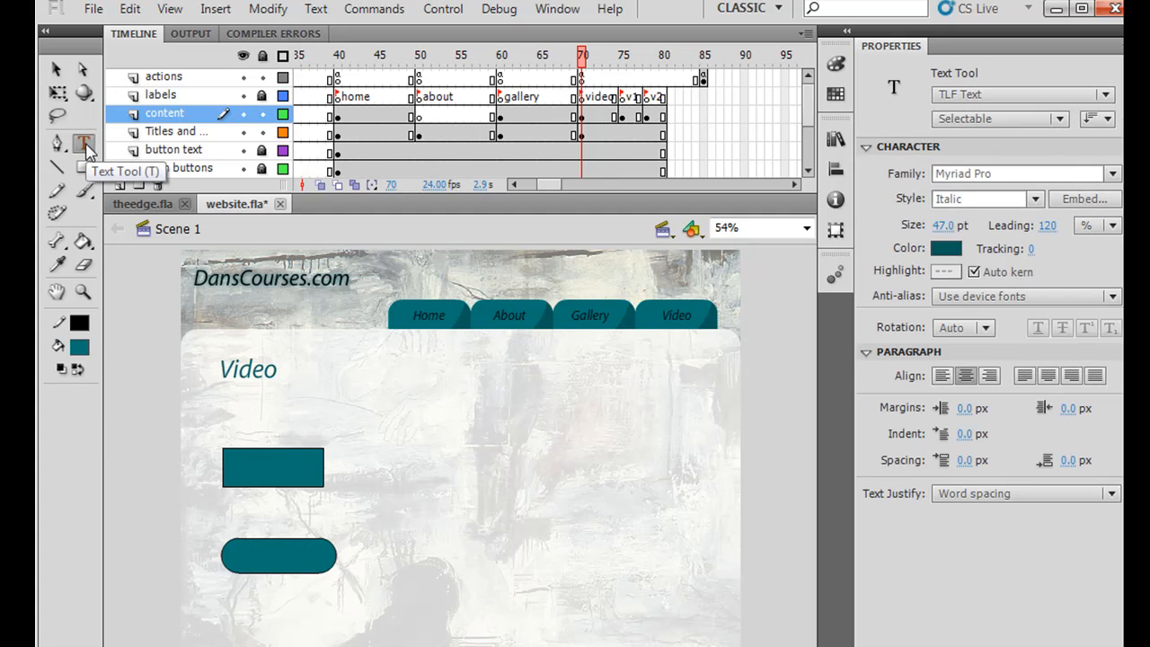
click(946, 248)
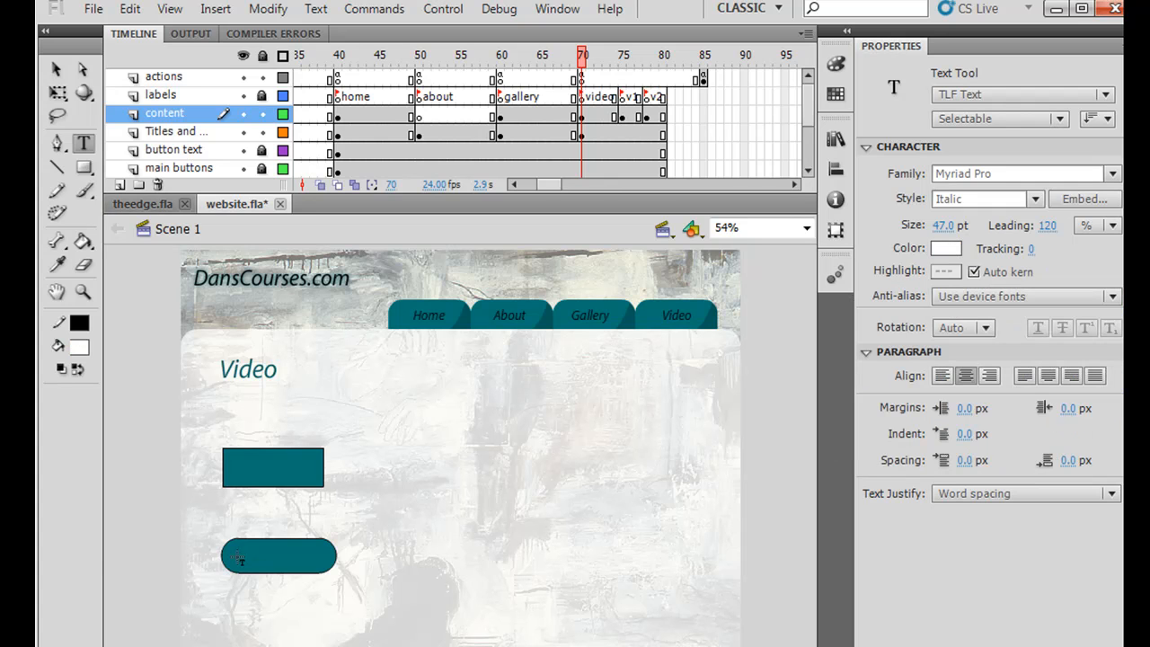
click(279, 556)
text(Video 2)
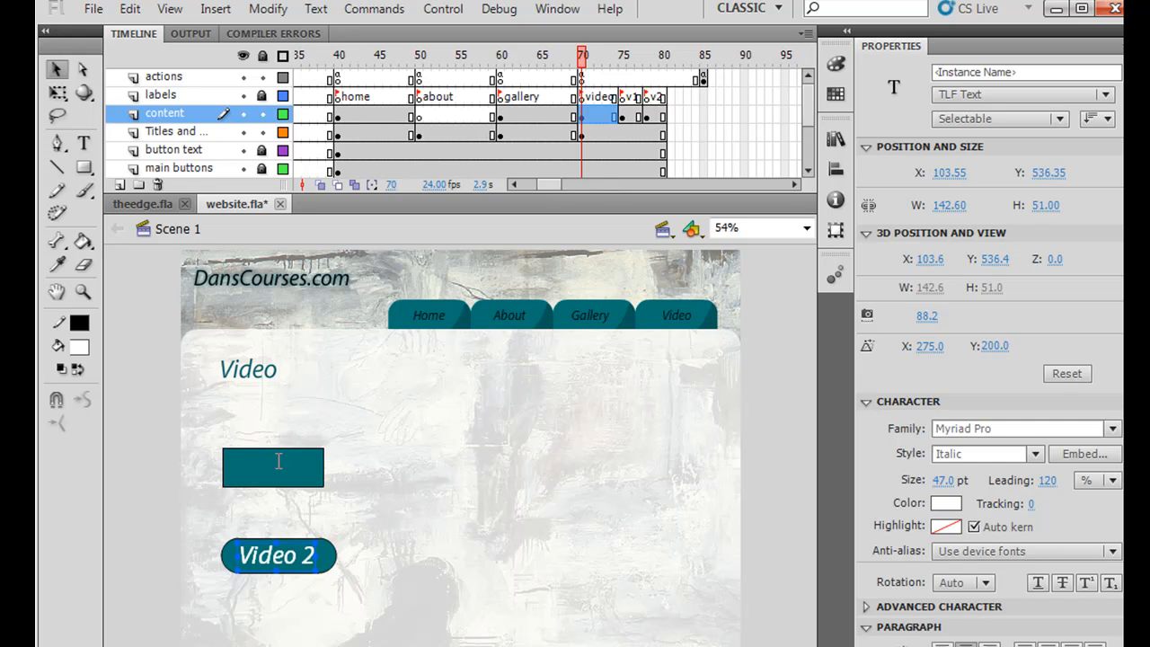
click(283, 468)
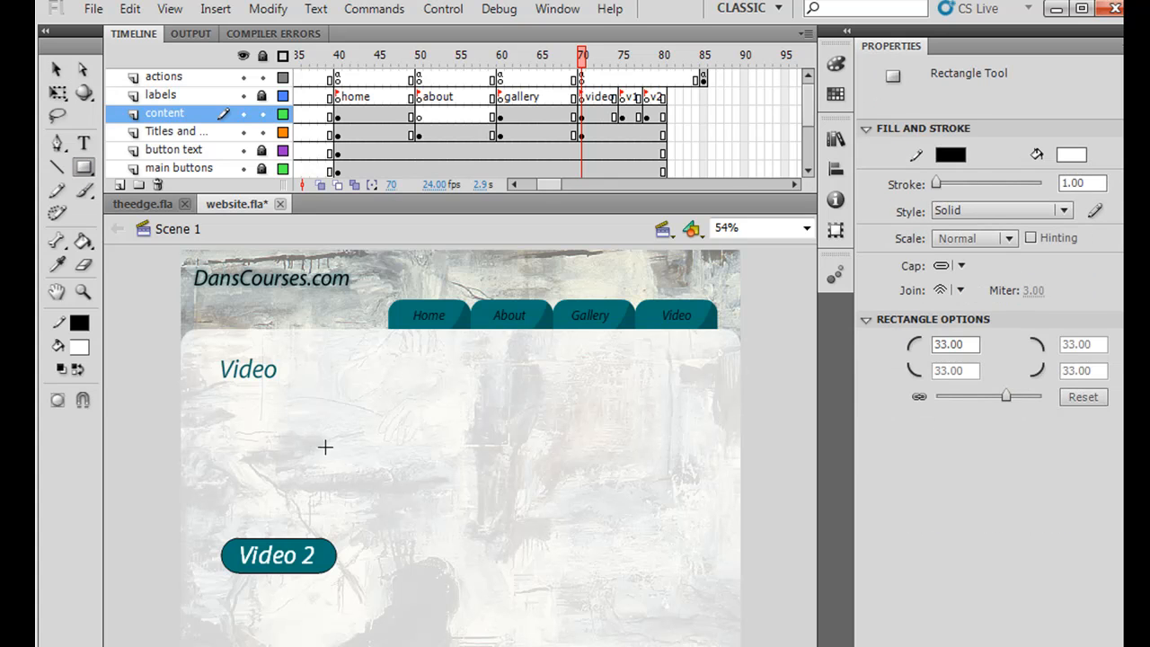
mouse_move(47, 117)
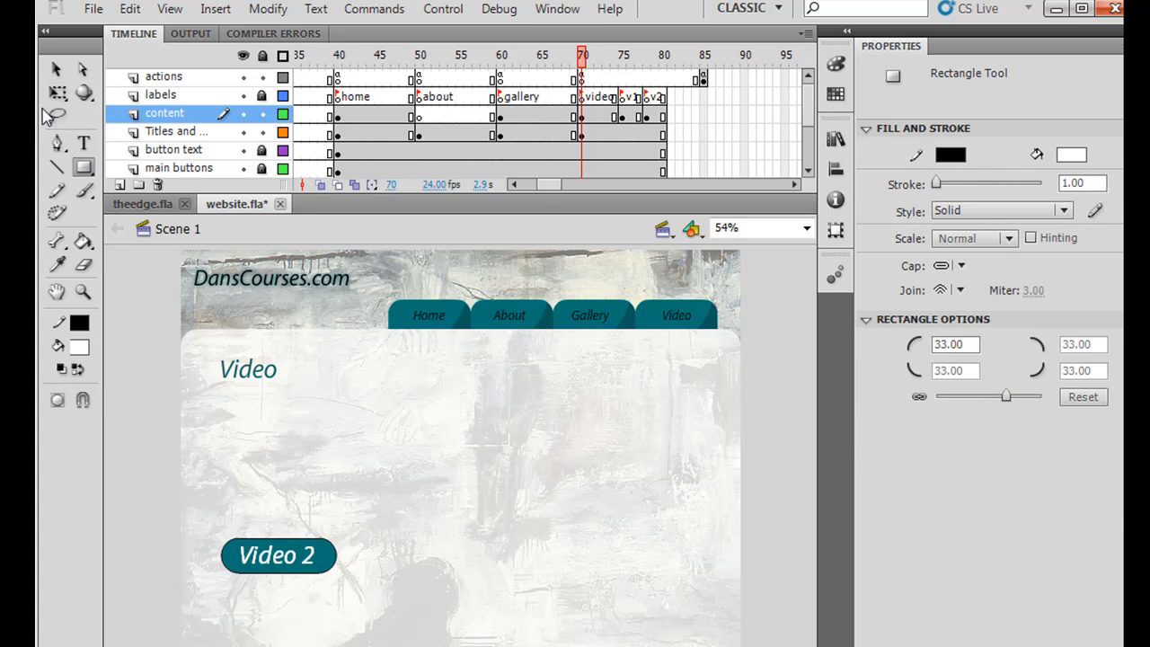
Alt-drag a copy of the Video 2 button upward and change its label to 'Video 1'.
click(279, 555)
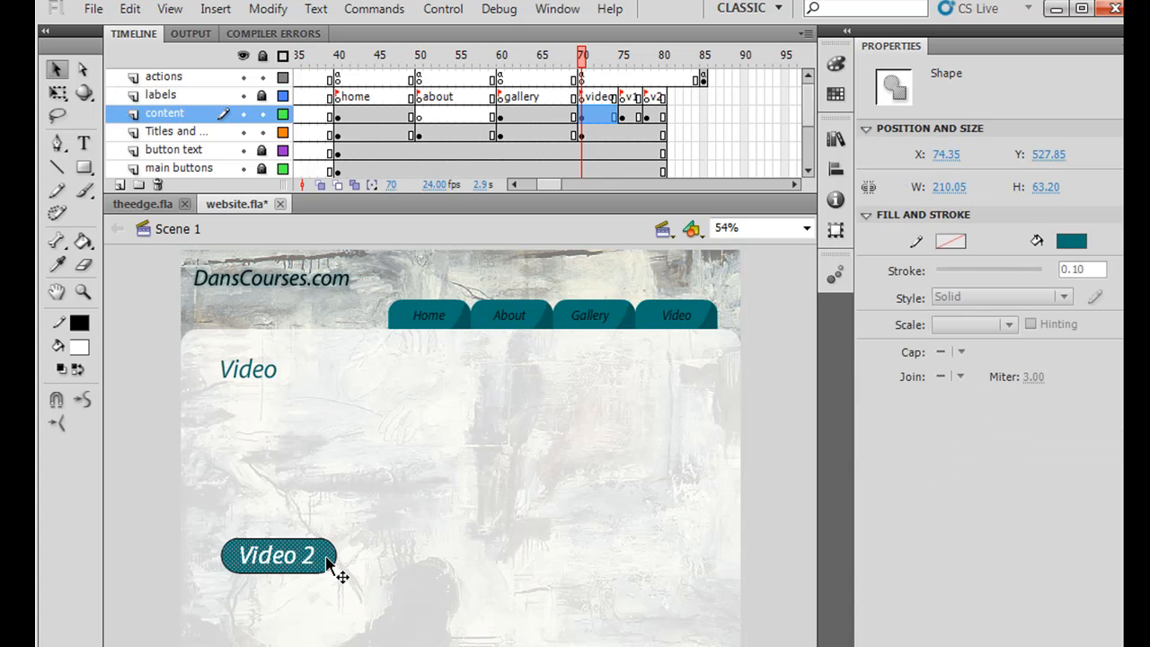
click(950, 240)
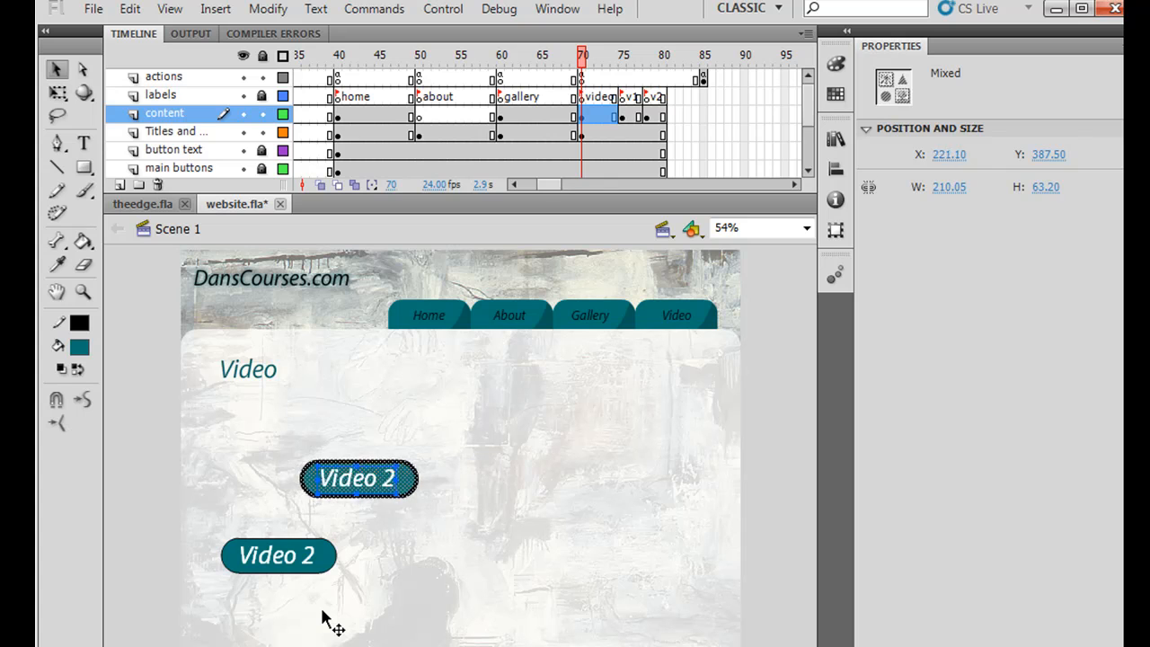
drag(359, 478, 279, 478)
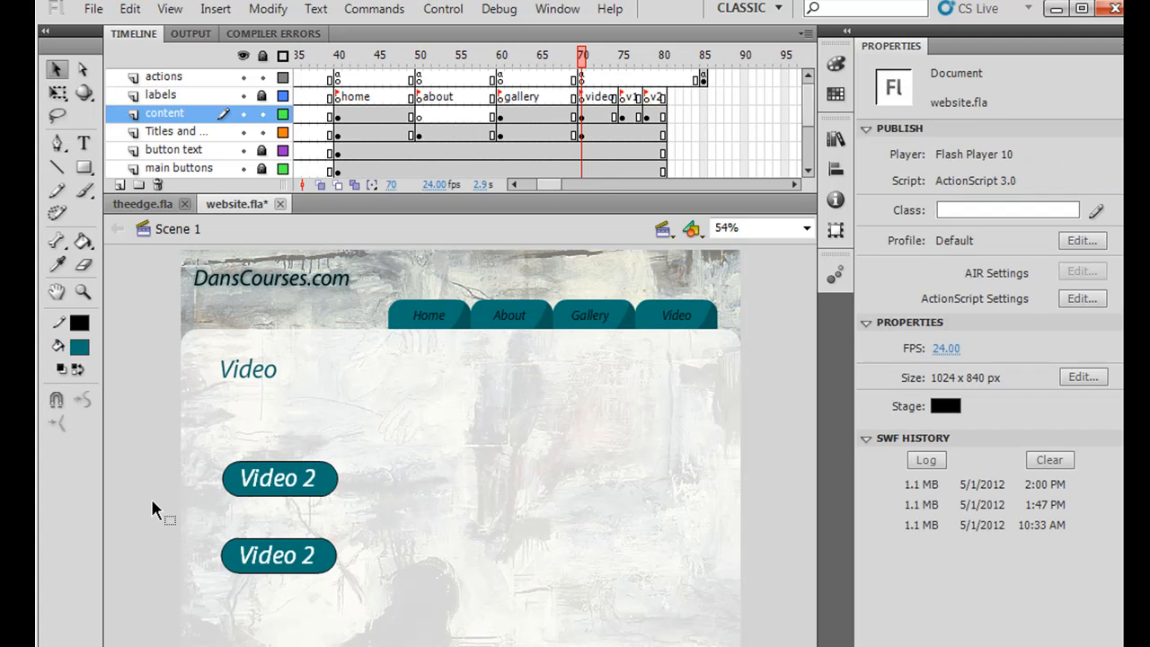
double_click(278, 477)
text(1)
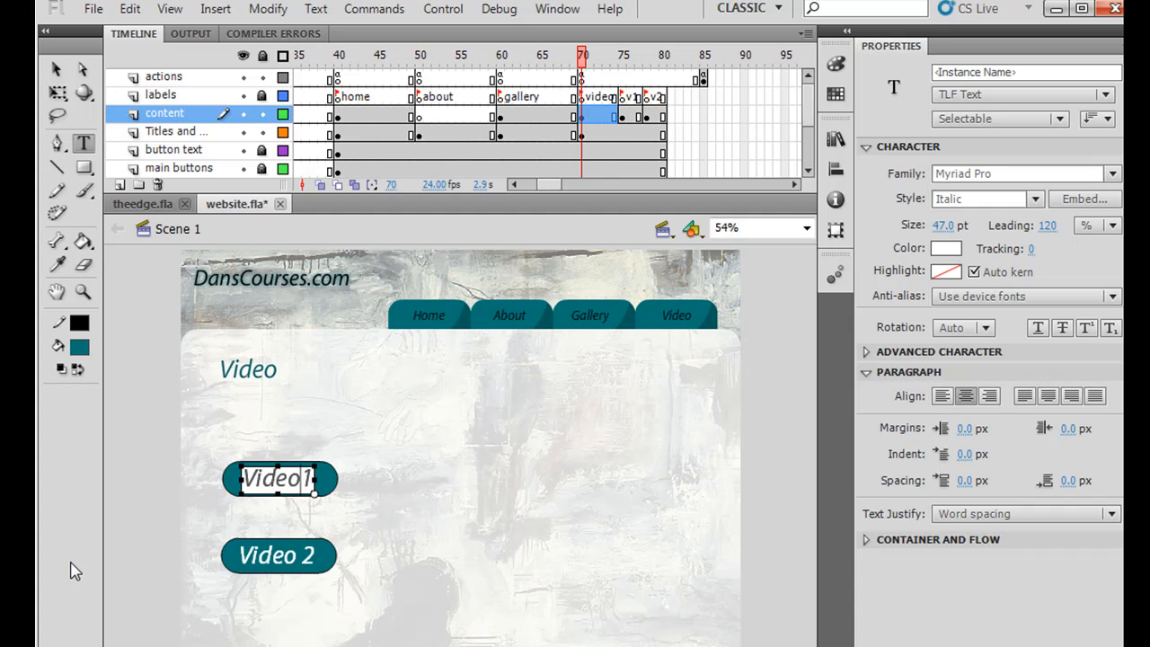
click(137, 412)
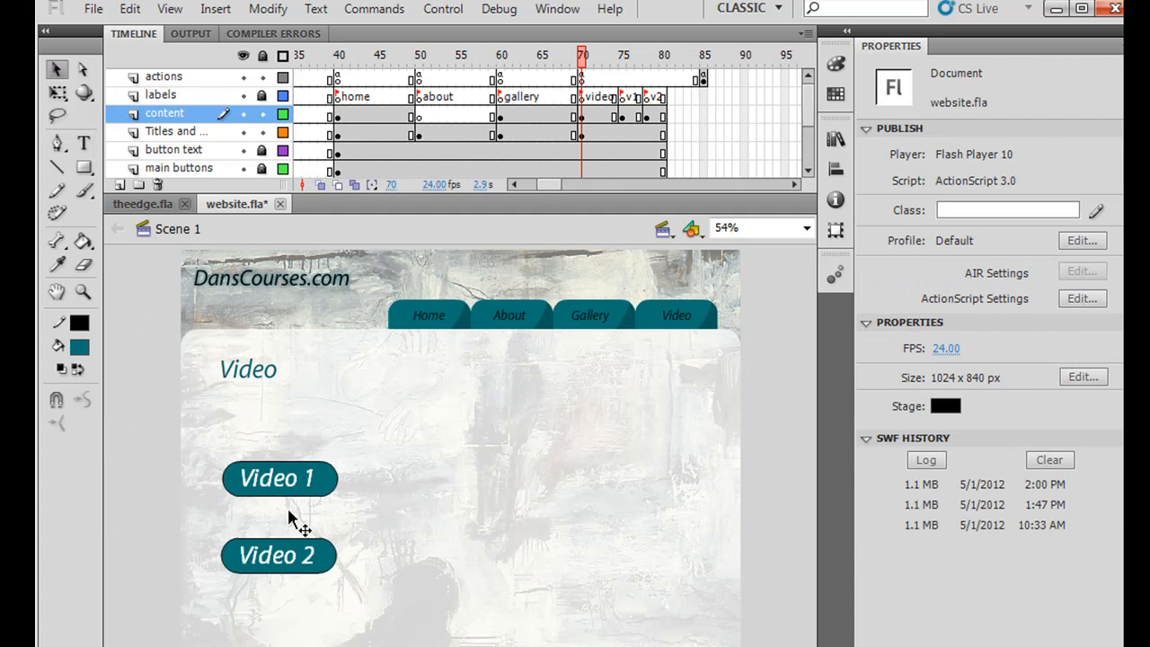
mouse_move(340, 510)
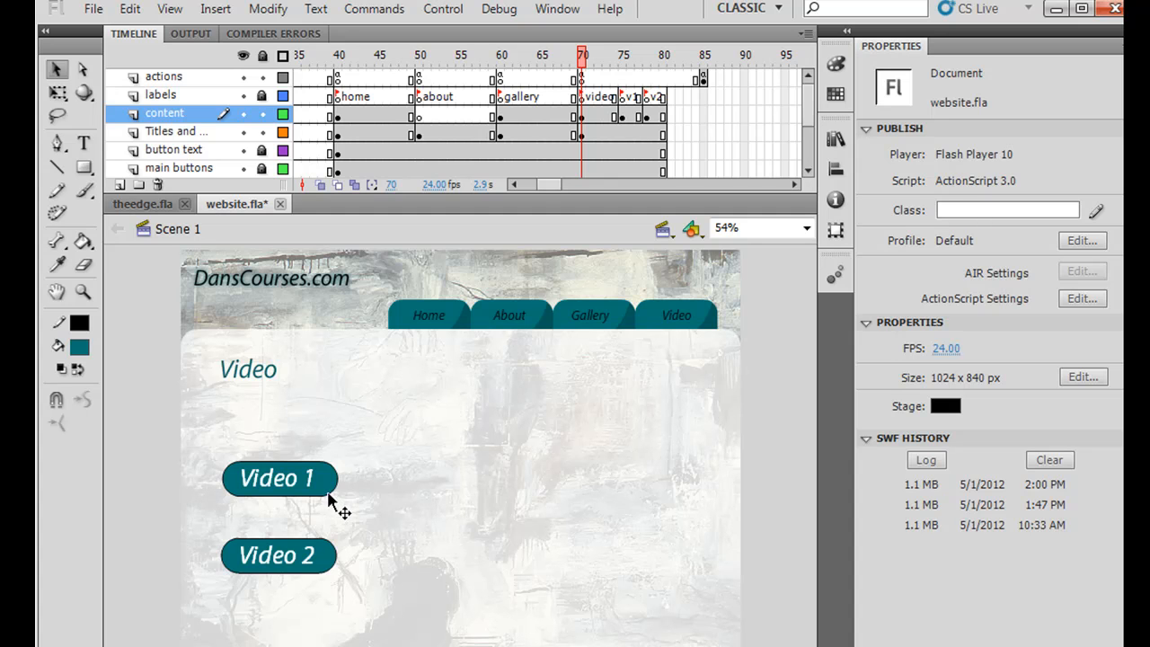
click(278, 478)
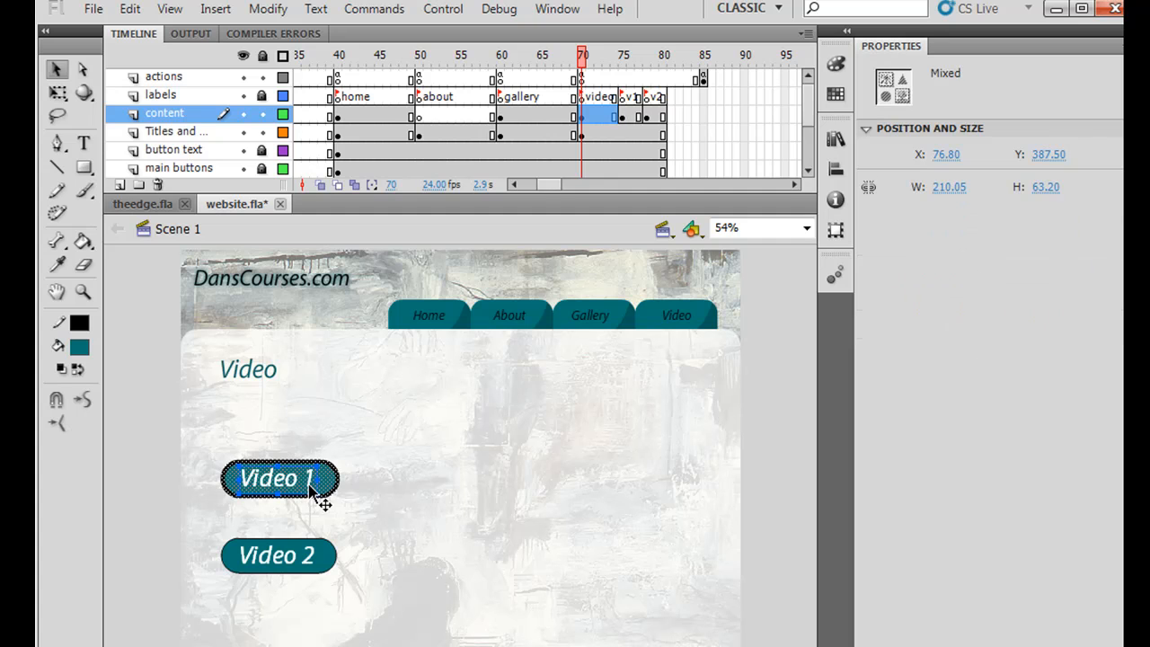
Convert the Video 1 button into a Button symbol named btn-v1.
click(267, 9)
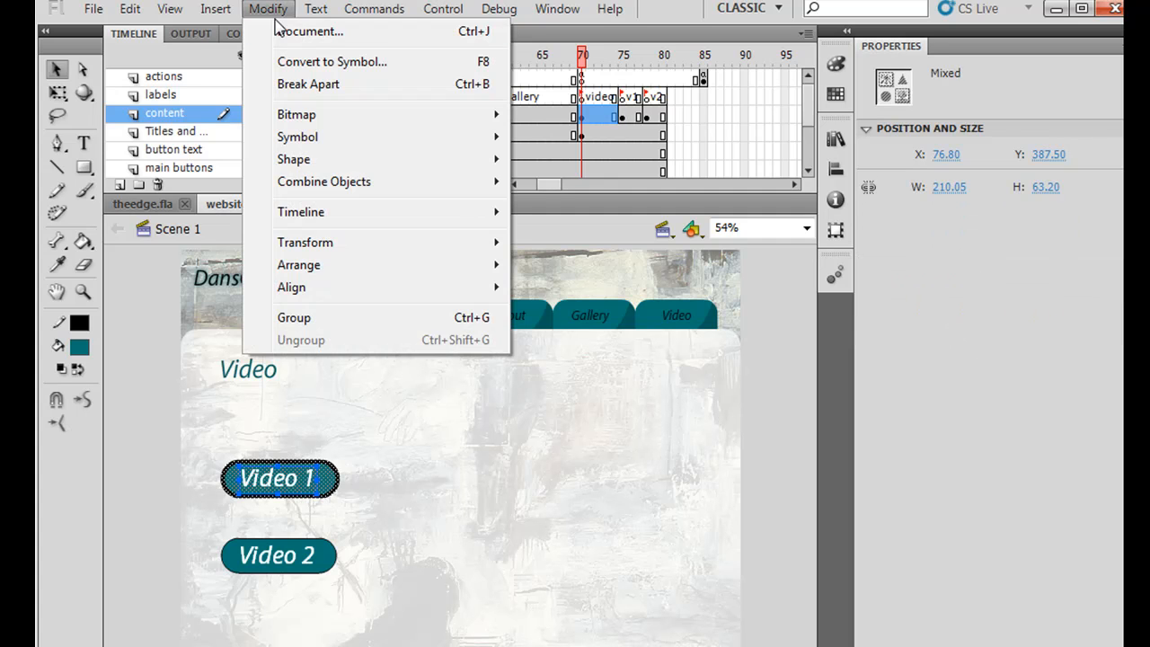
click(332, 61)
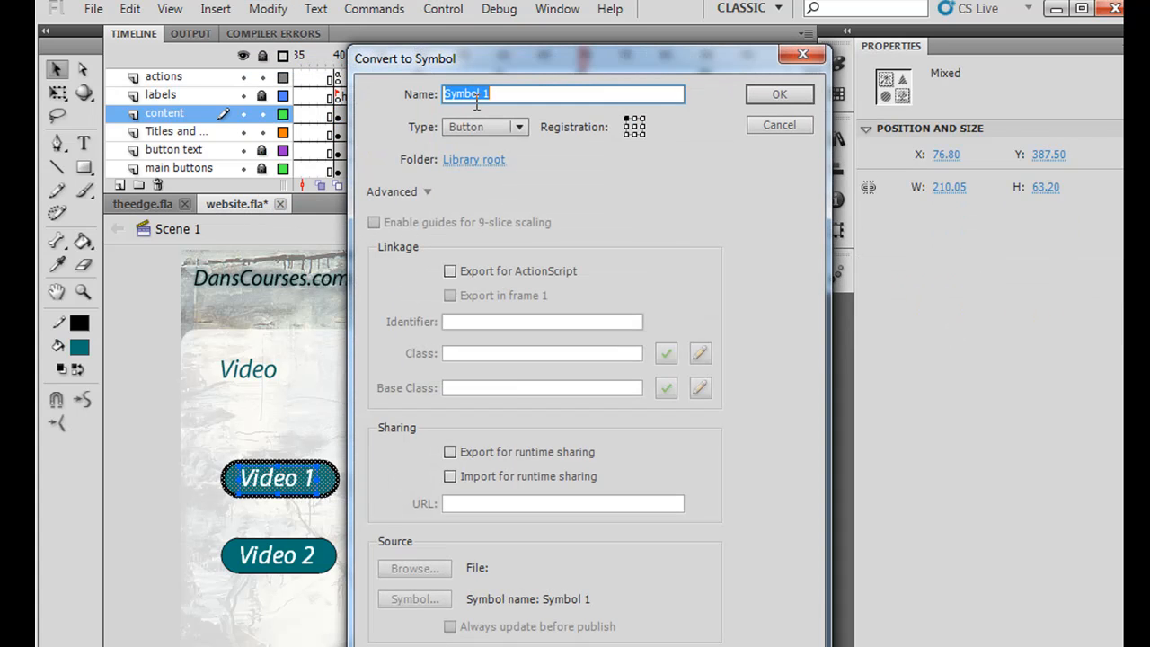
text(btn-v1)
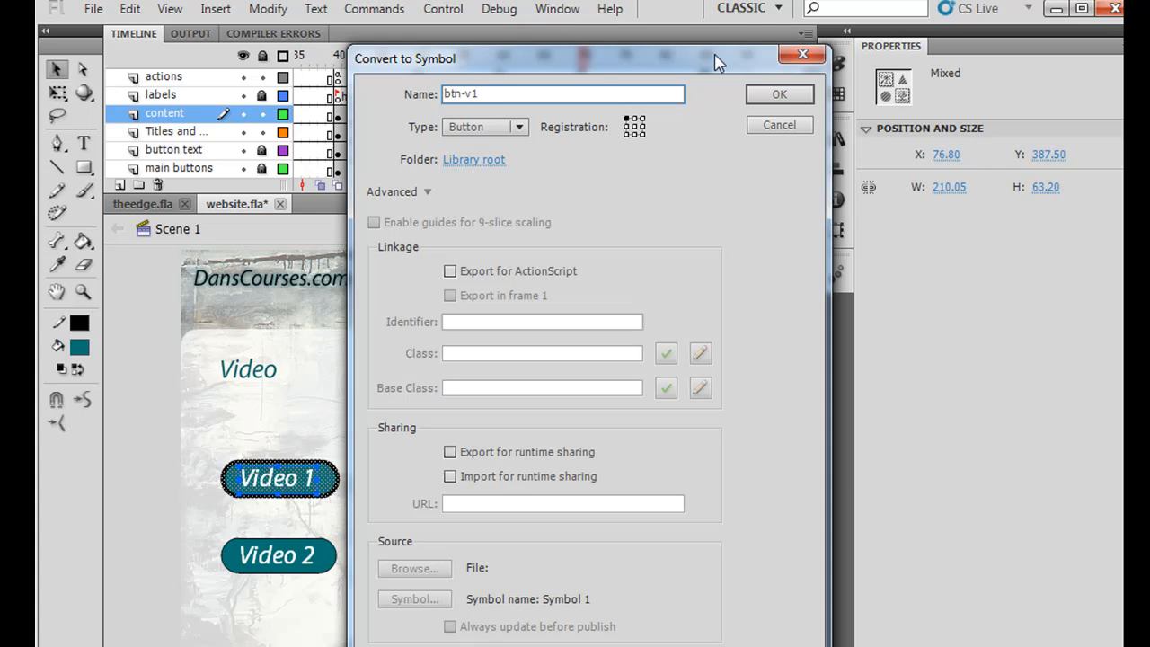
click(779, 93)
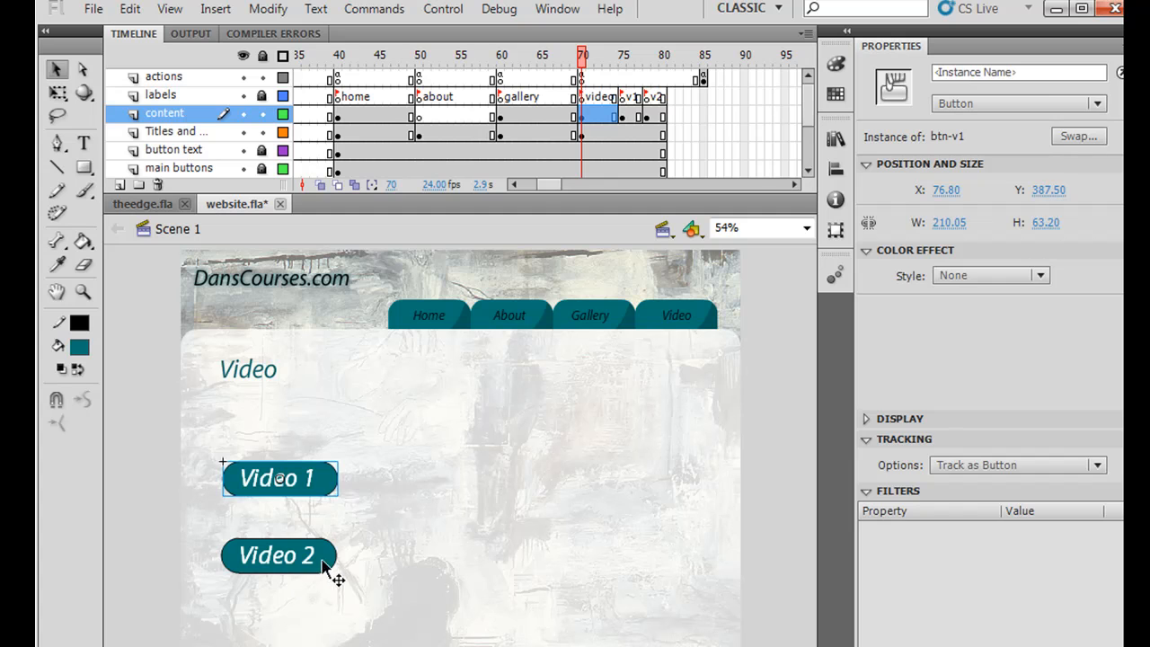
Select the Video 2 button and name its new symbol btn2-v2 with F8.
click(277, 554)
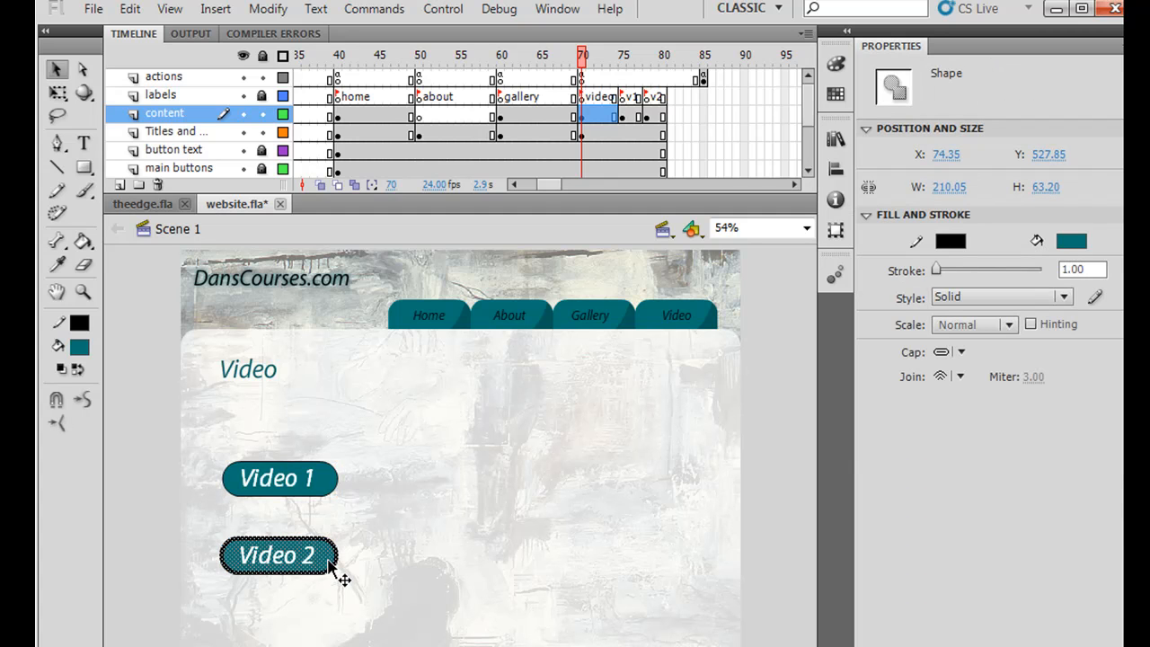
click(278, 554)
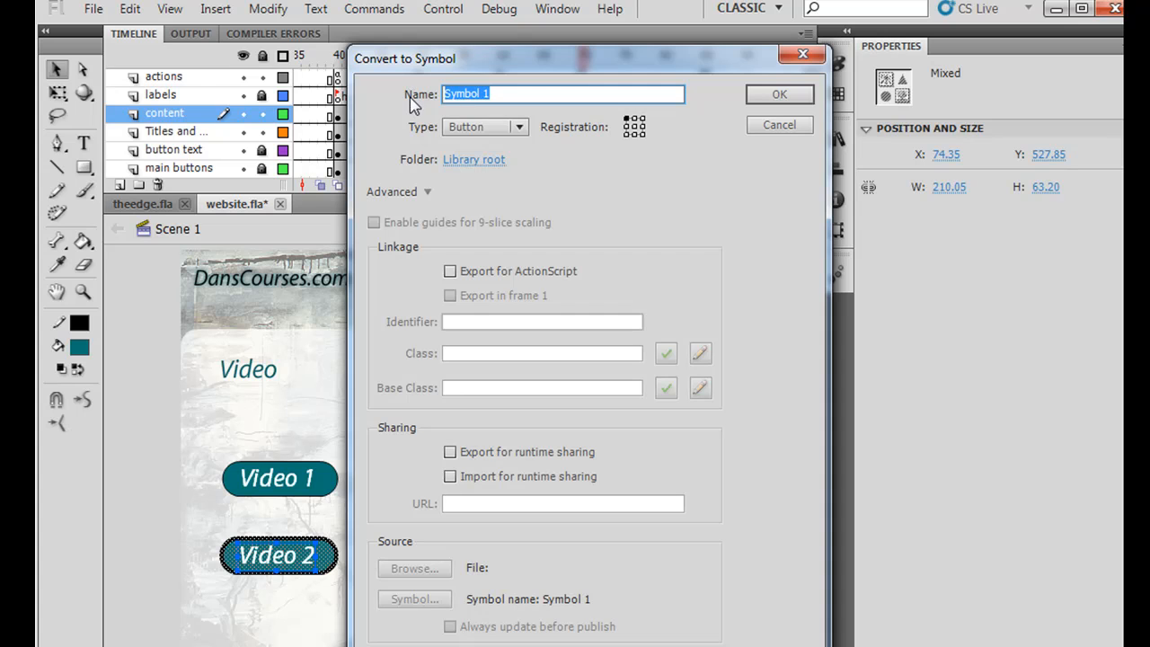
text(btn2-v2)
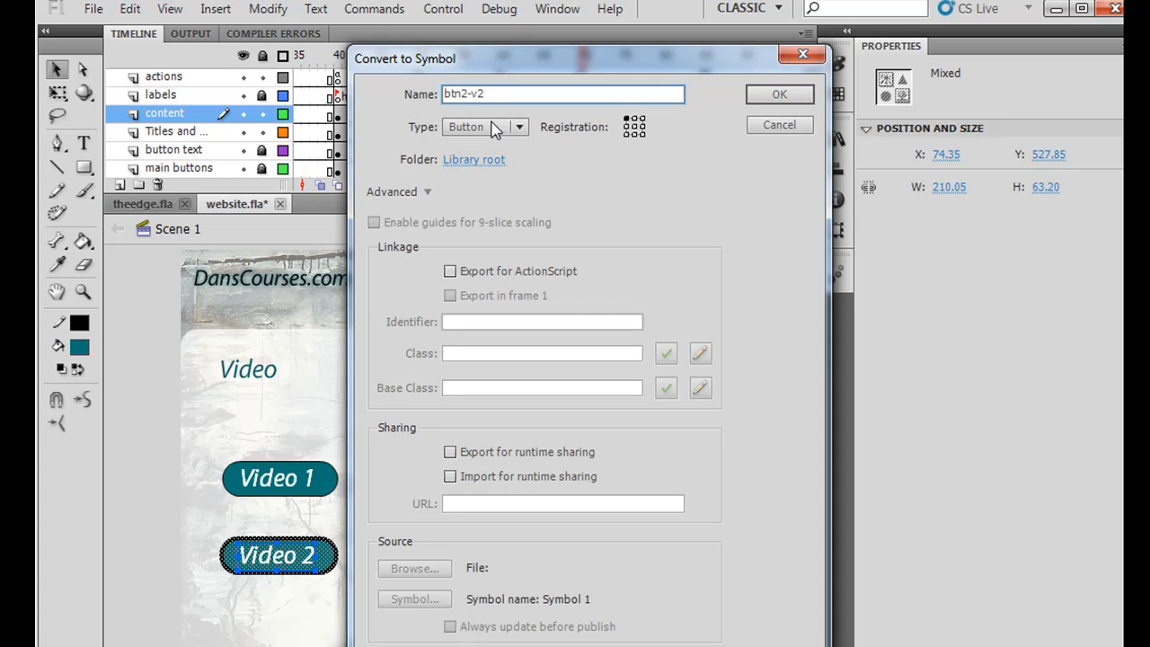
Confirm Video 2 as the btn2-v2 button symbol.
click(779, 93)
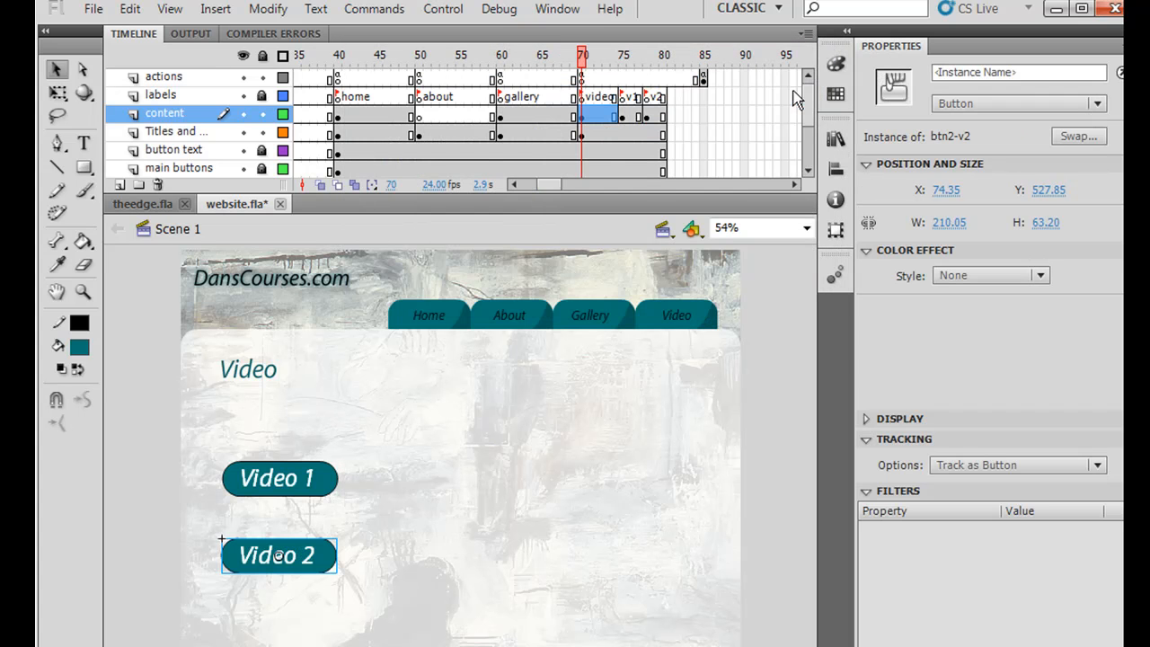
click(280, 478)
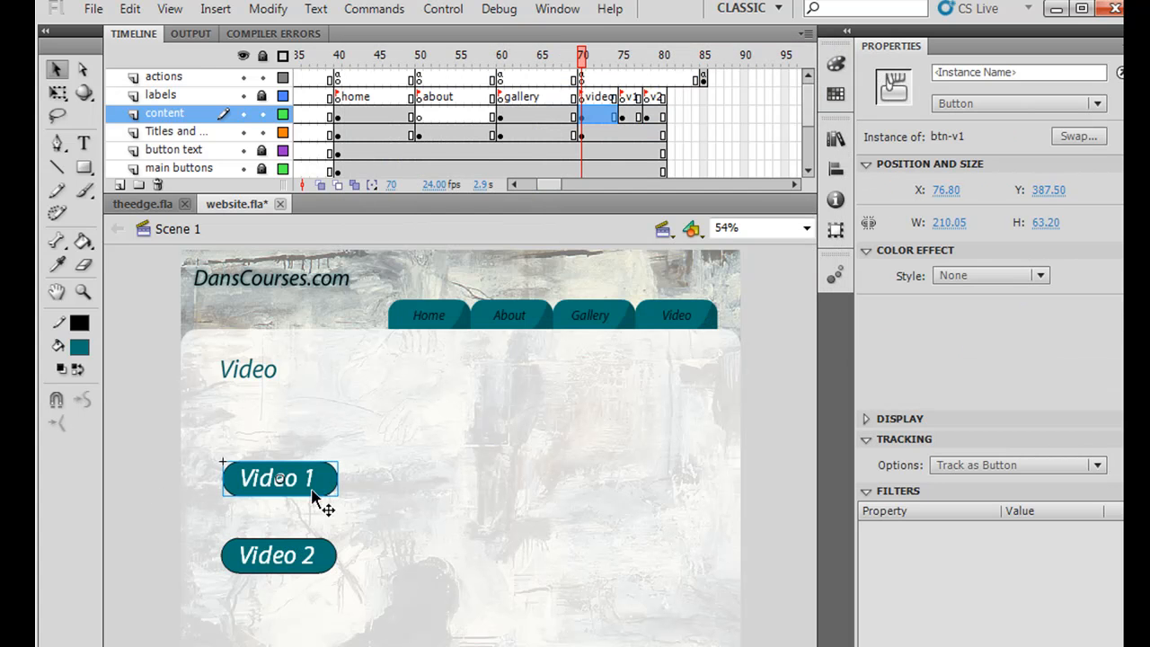
click(278, 554)
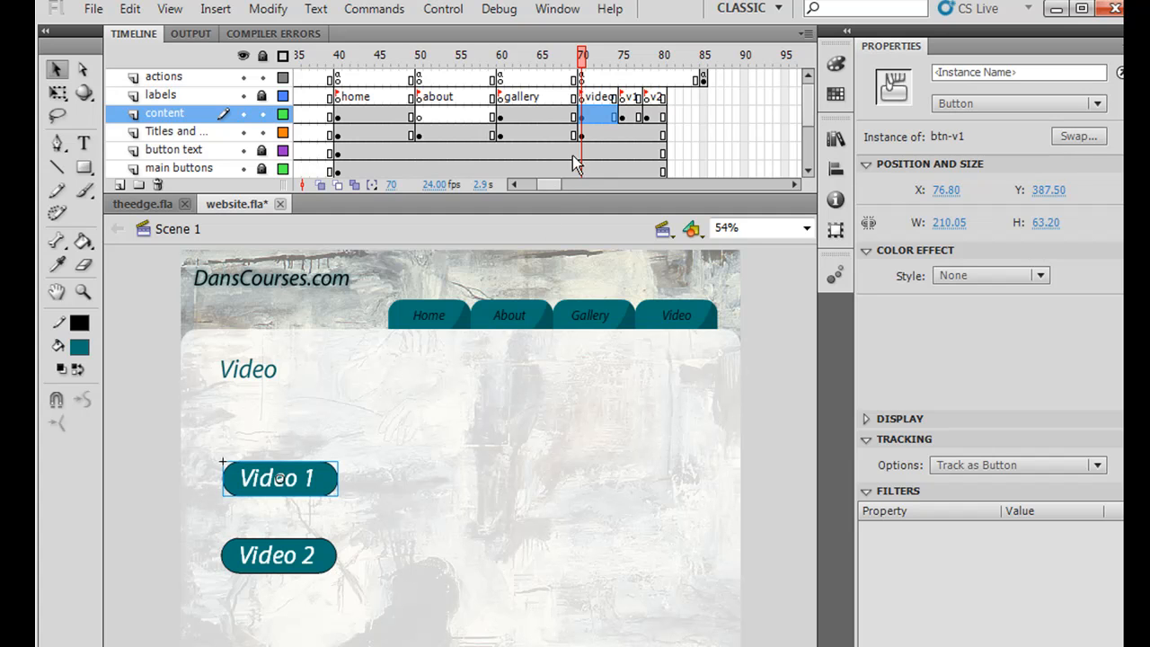
mouse_move(232, 130)
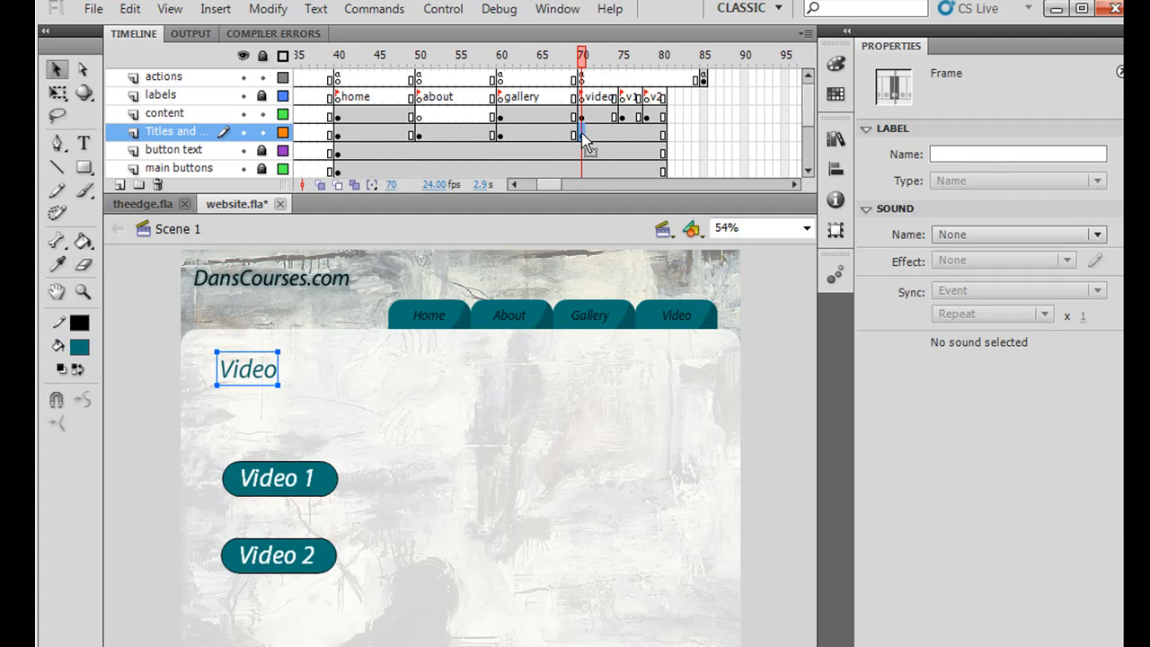
Cut both buttons from the content layer and paste them in place on titles frame 70.
click(165, 113)
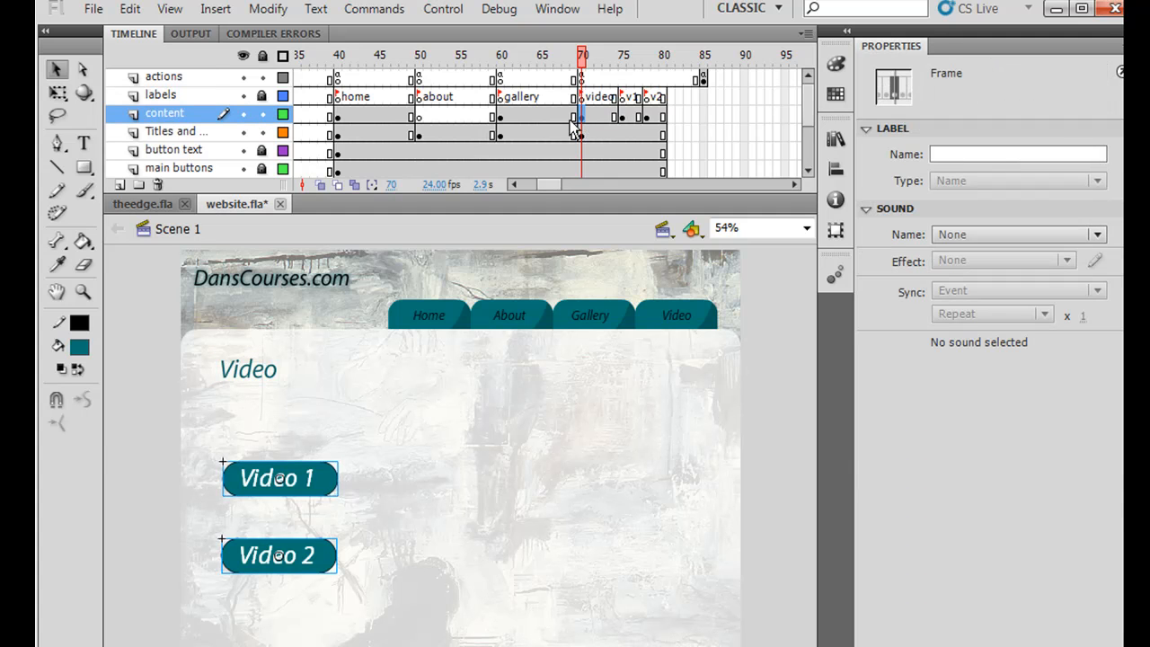
click(279, 478)
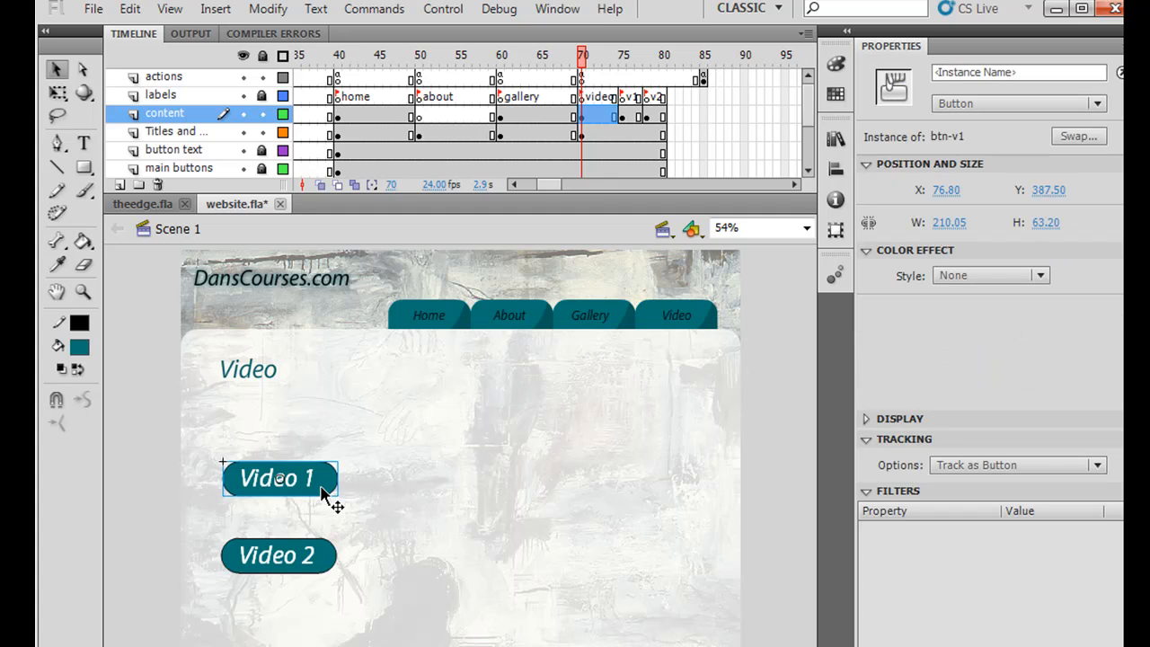
click(279, 555)
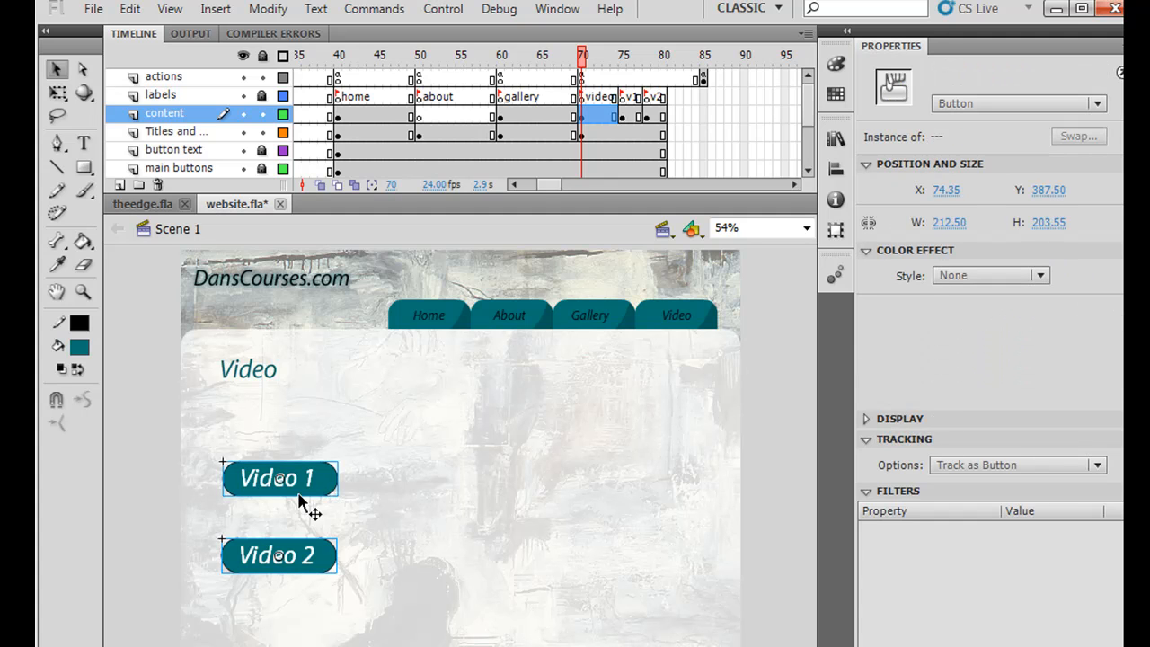
mouse_move(115, 27)
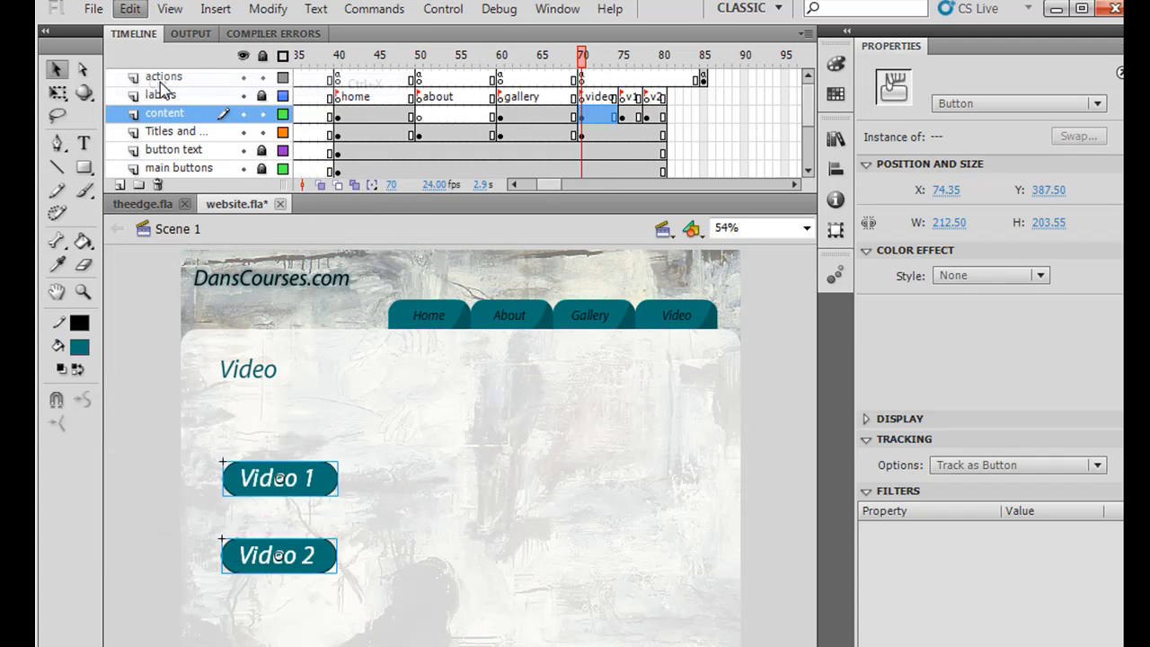
click(175, 132)
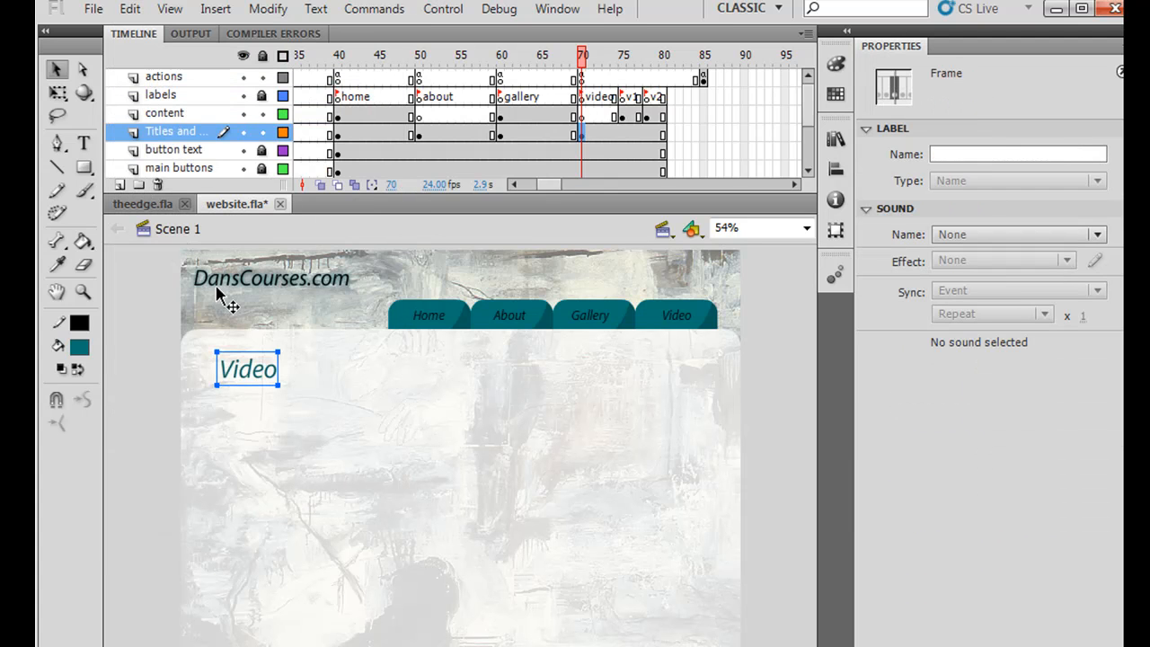
click(129, 9)
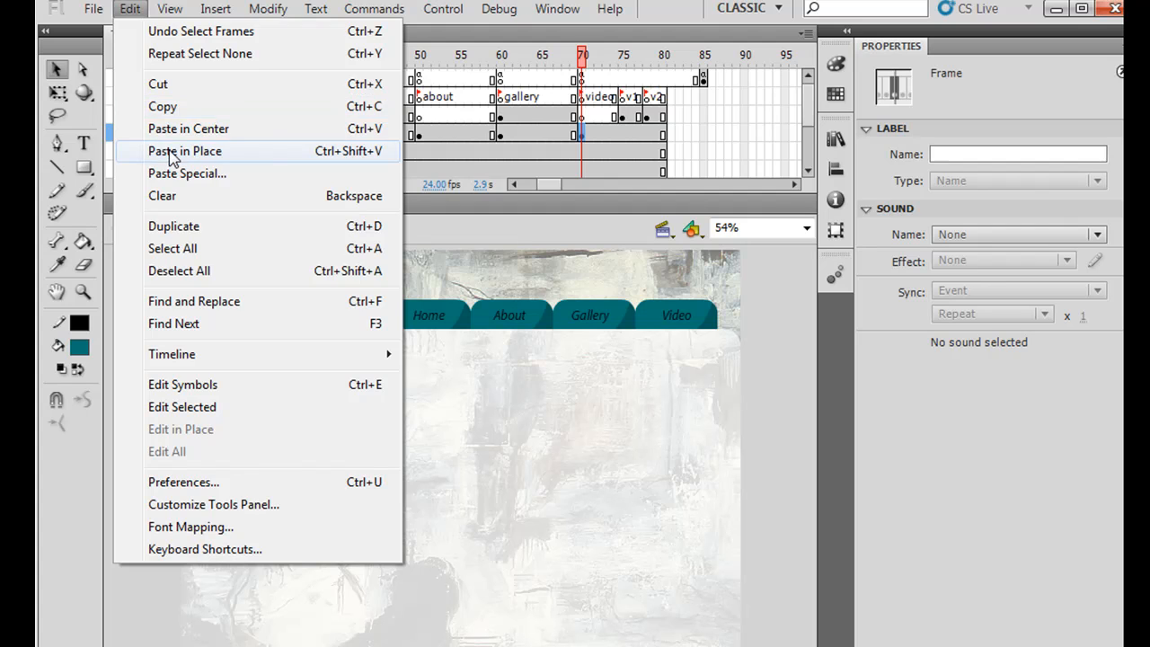
click(184, 151)
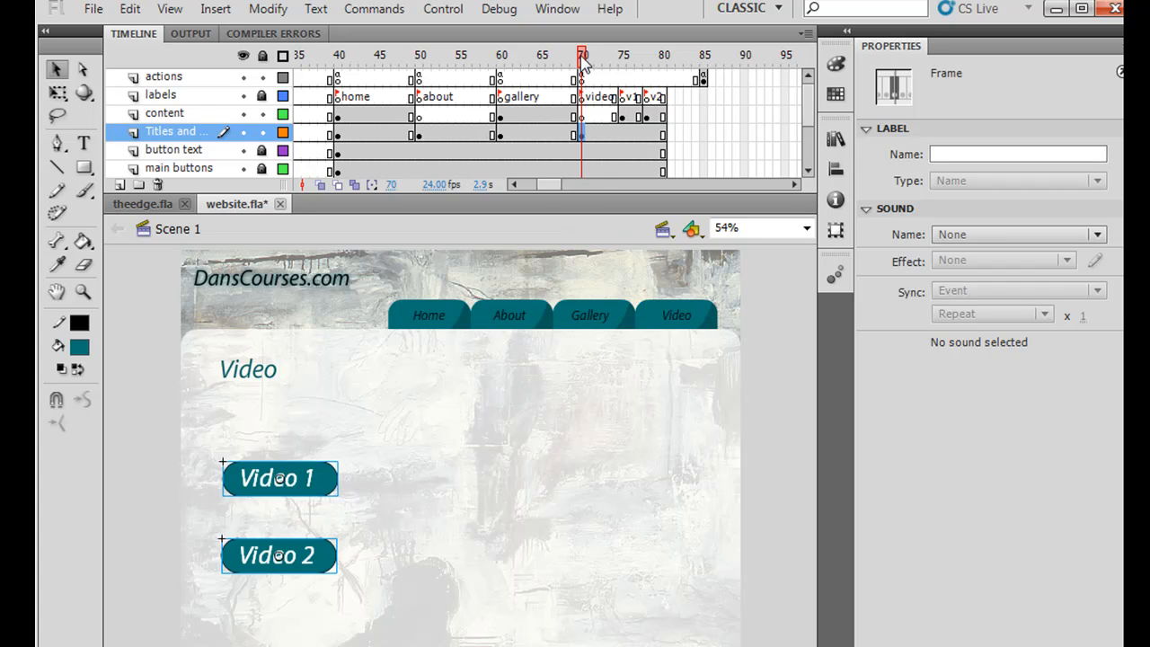
Scrub later frames to confirm the buttons persist, then select the Video 1 button.
click(623, 55)
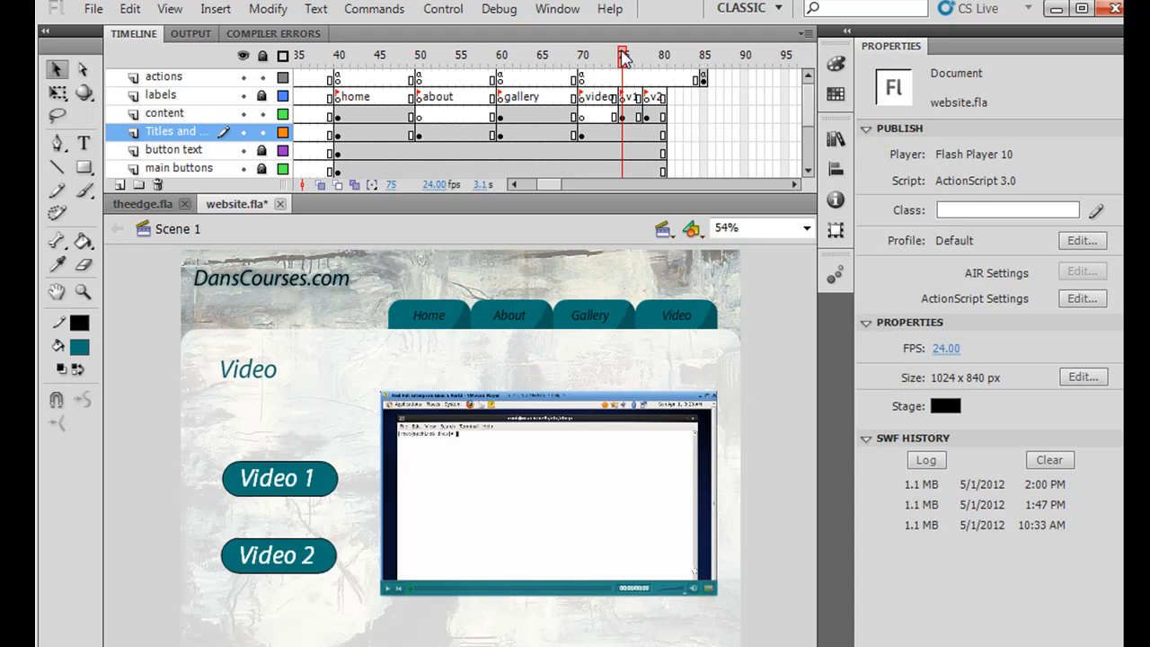
drag(623, 56, 647, 56)
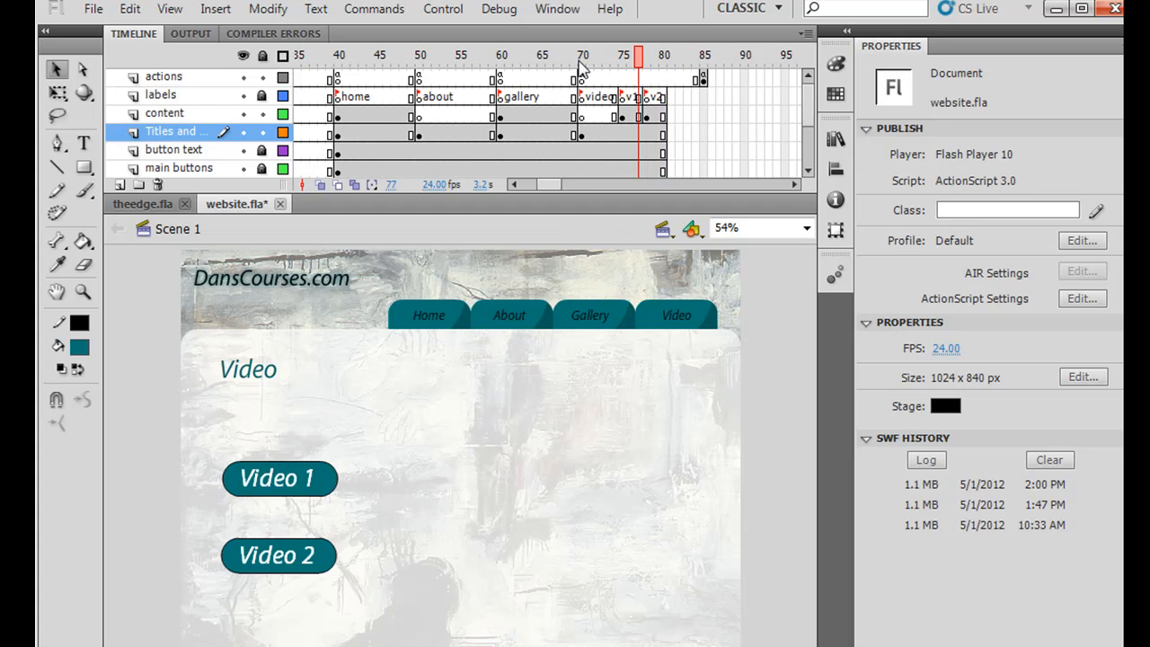
click(583, 76)
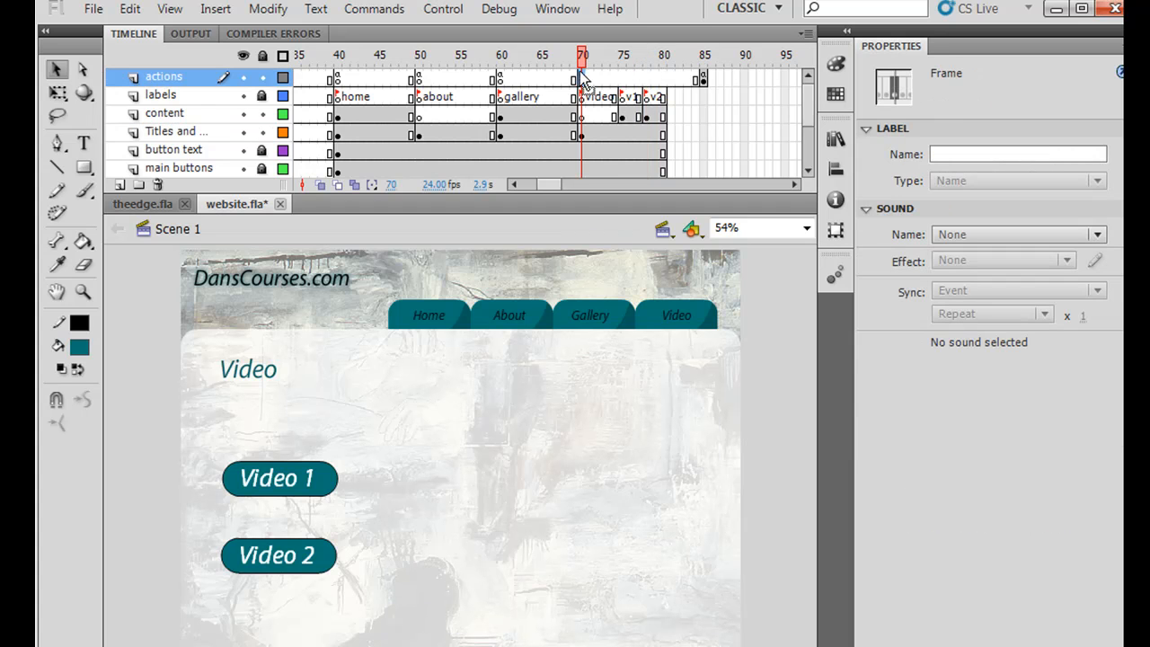
click(279, 477)
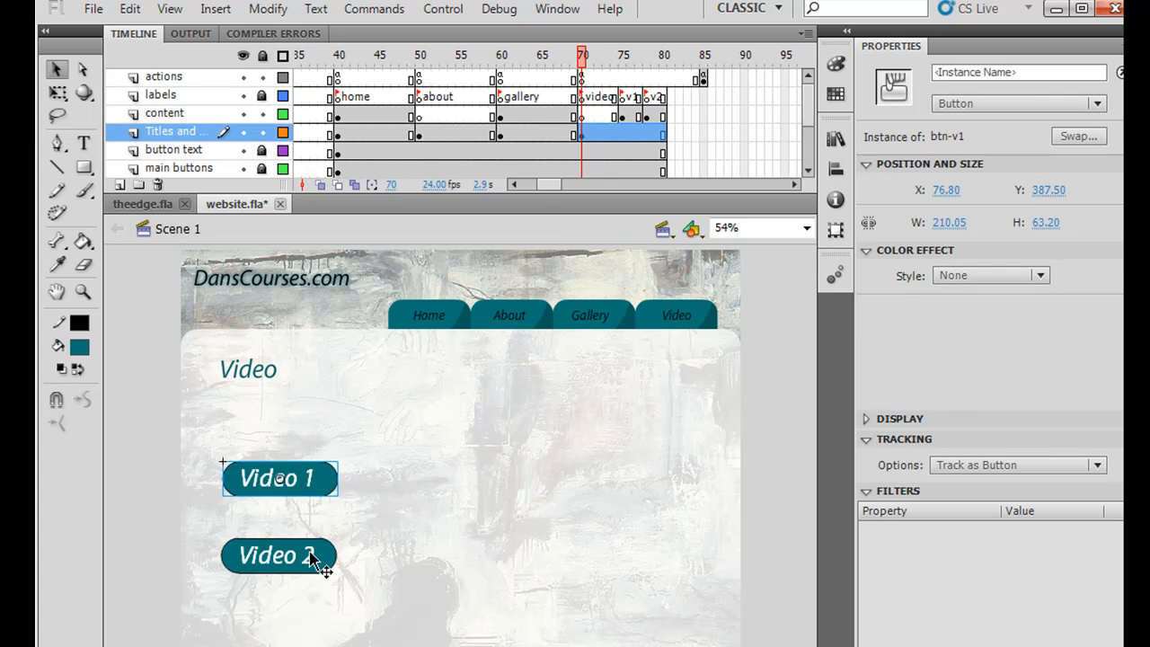
Enter instance names vid1 for Video 1 and vid2 for Video 2, then verify both.
click(278, 554)
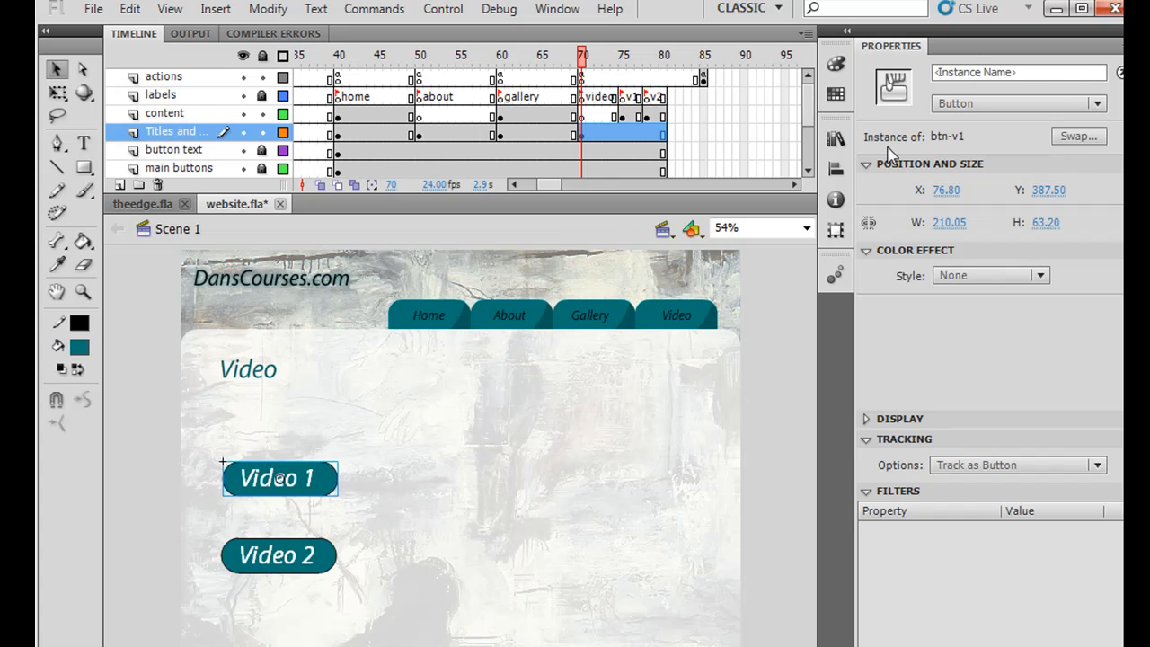
click(1018, 72)
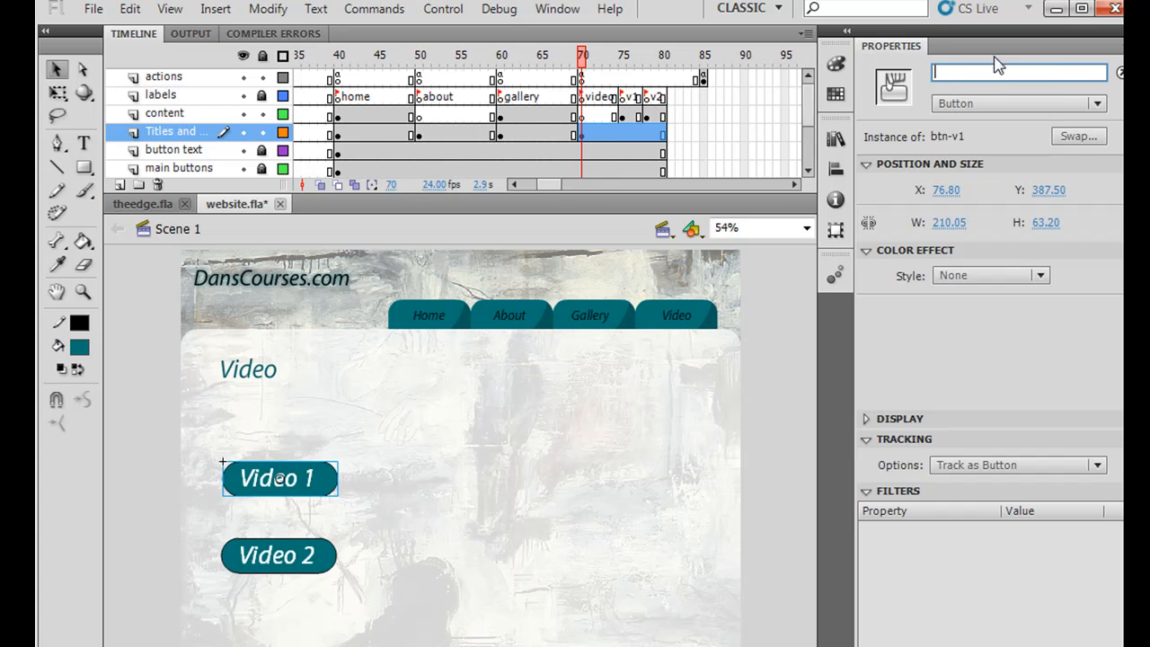
text(vid1)
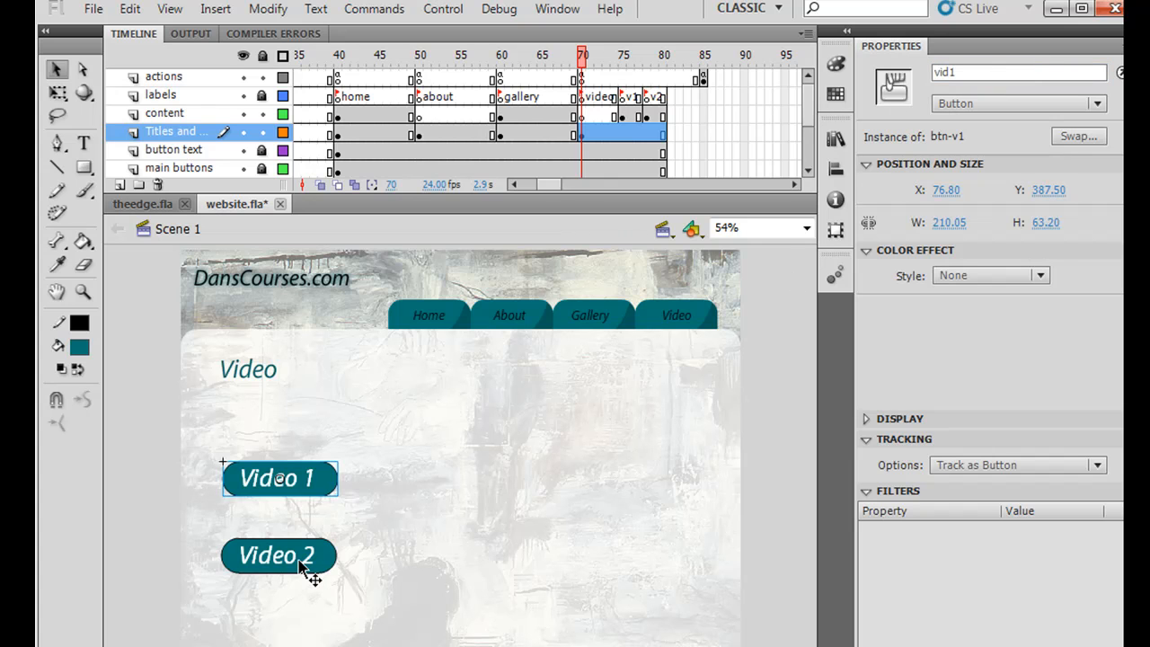
click(278, 555)
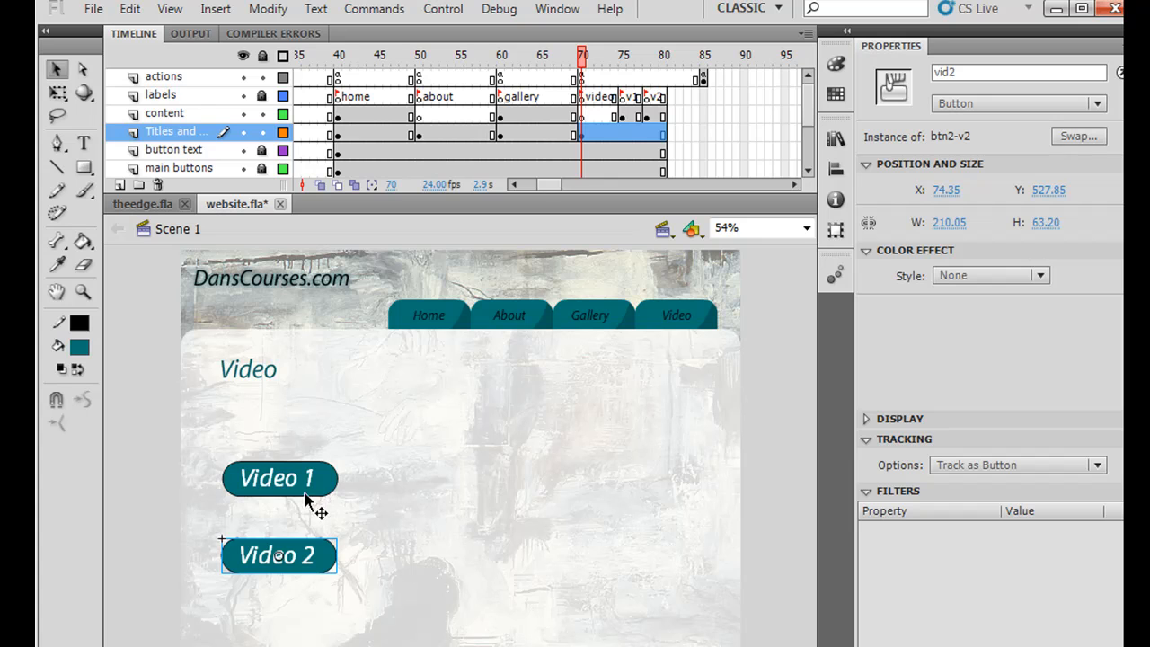
click(279, 477)
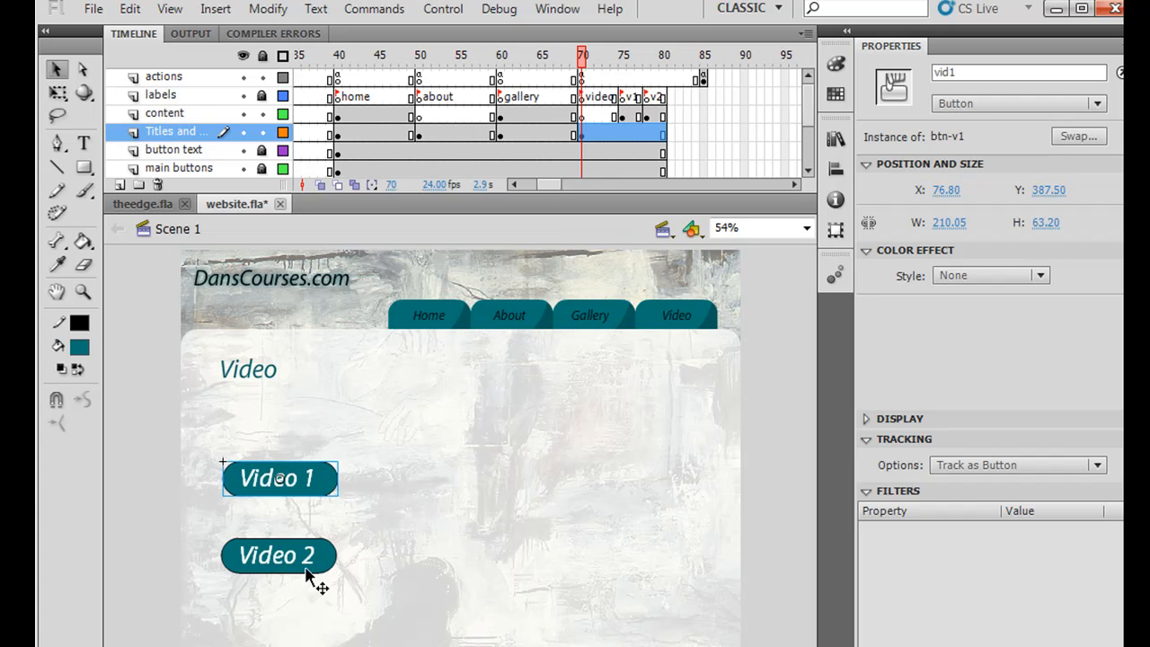
mouse_move(302, 580)
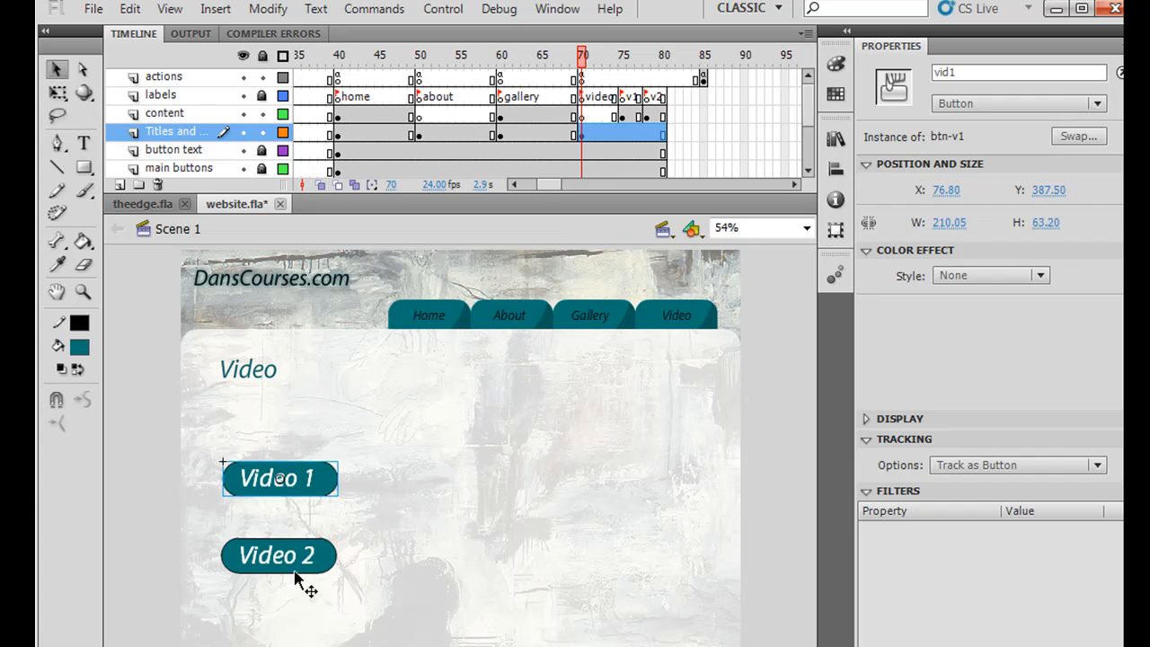
click(279, 555)
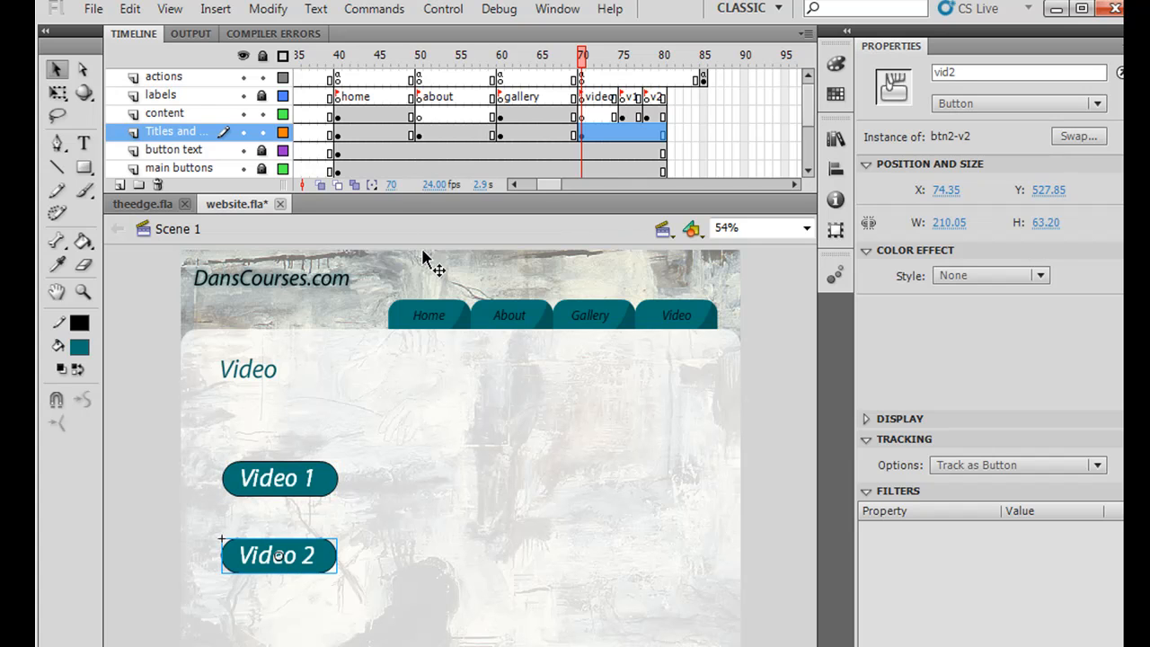
mouse_move(152, 306)
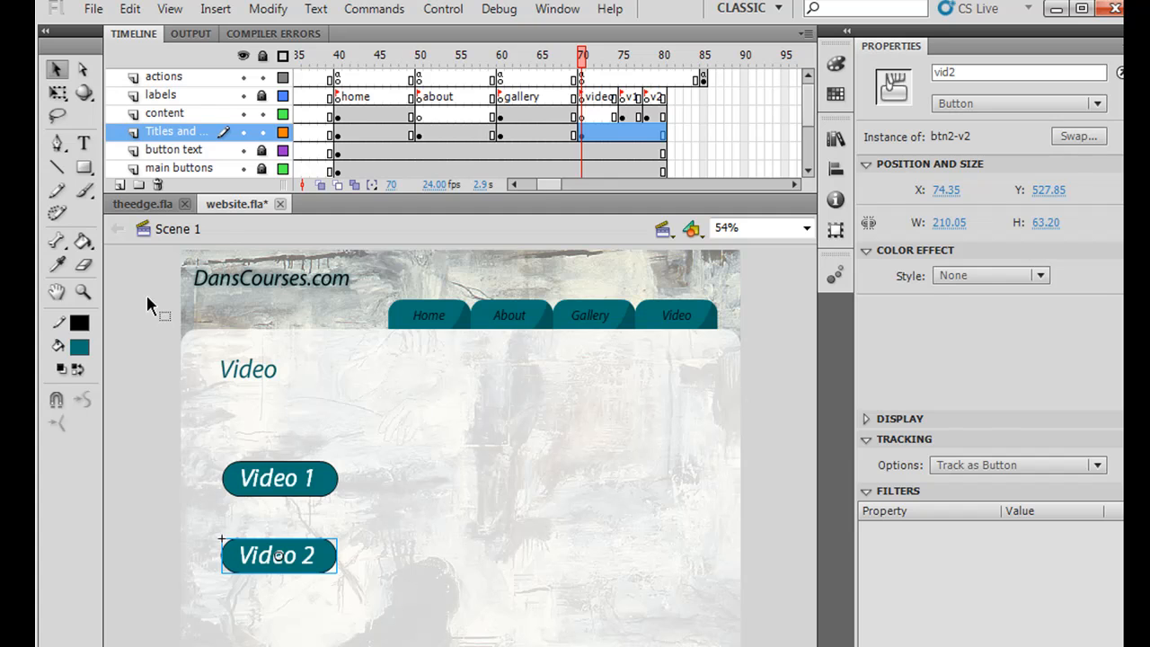
click(142, 204)
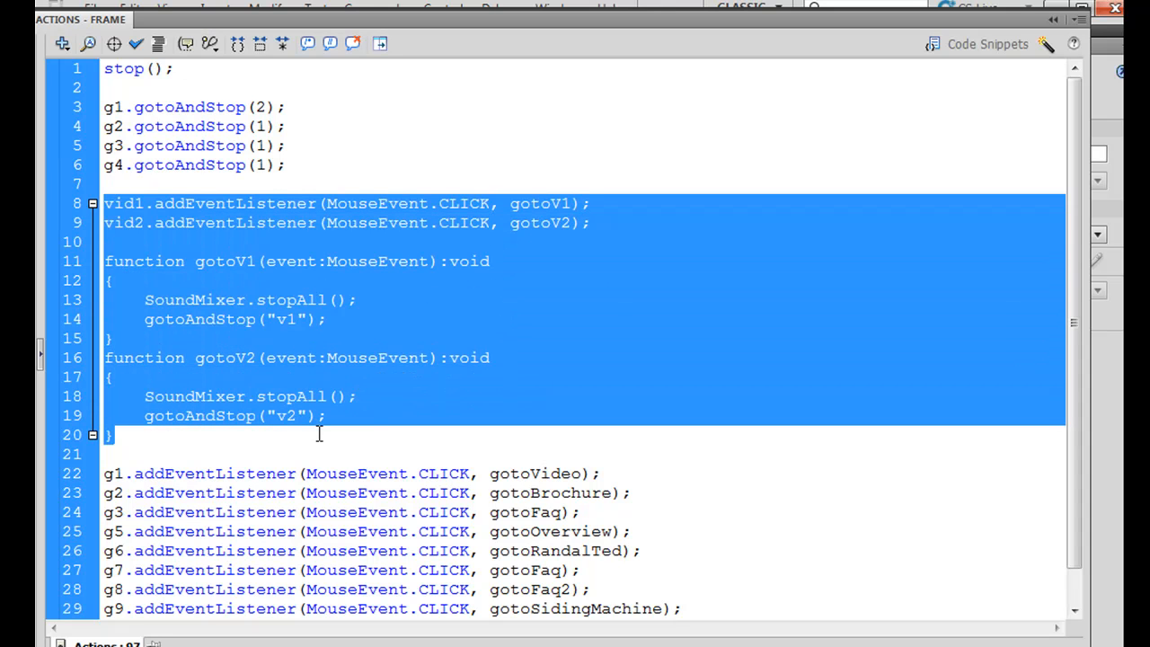
mouse_move(186, 288)
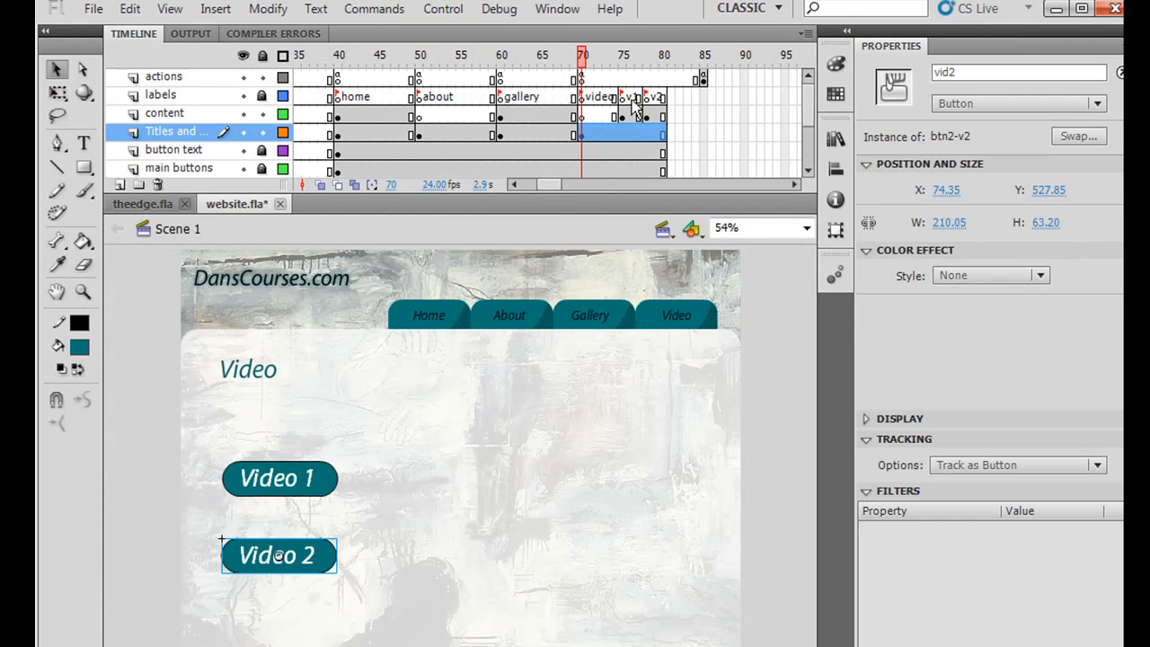
Add vid1/vid2 addEventListener lines and gotoV1/gotoV2 functions to the Video frame script.
click(582, 77)
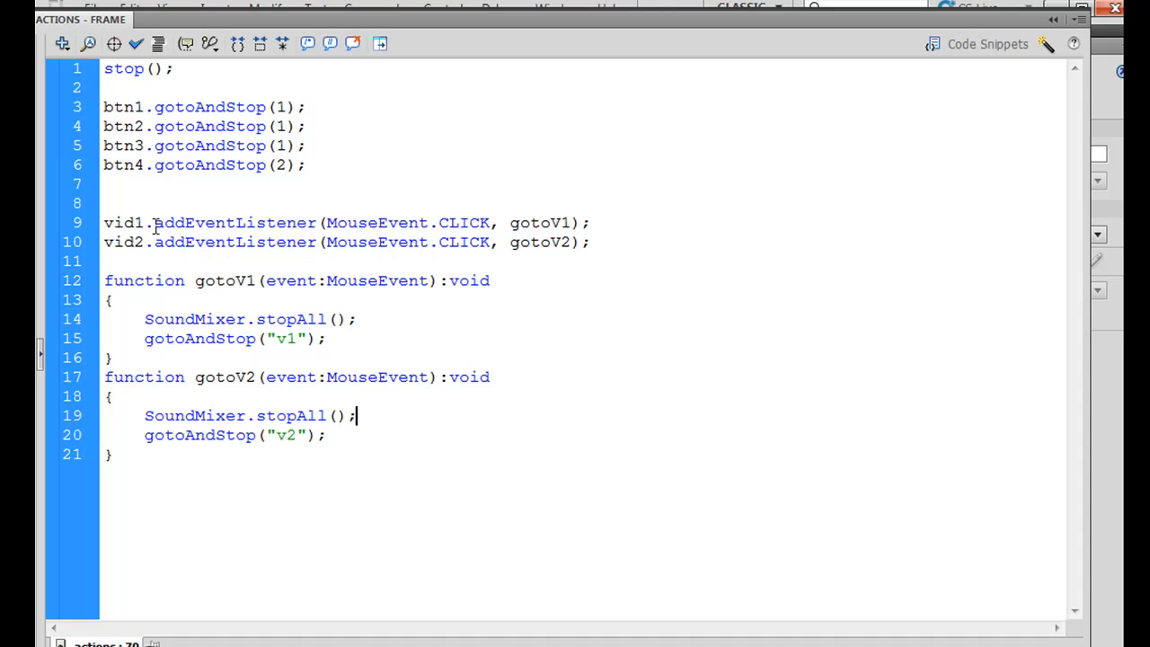
mouse_move(286, 233)
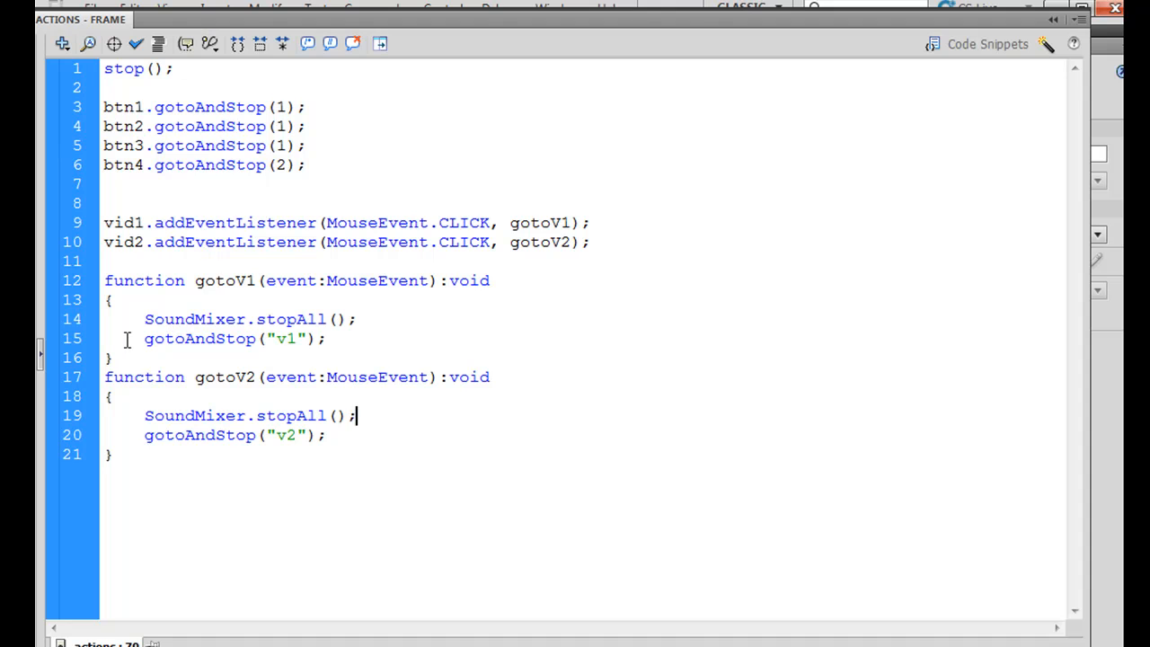
double_click(284, 339)
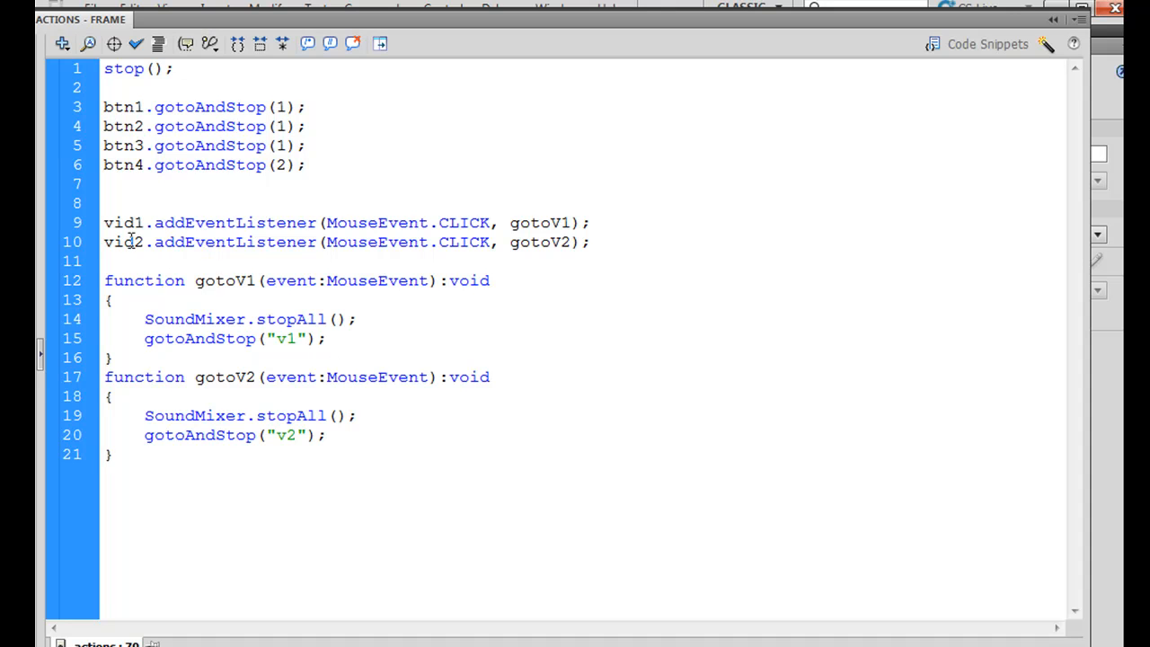
double_click(123, 241)
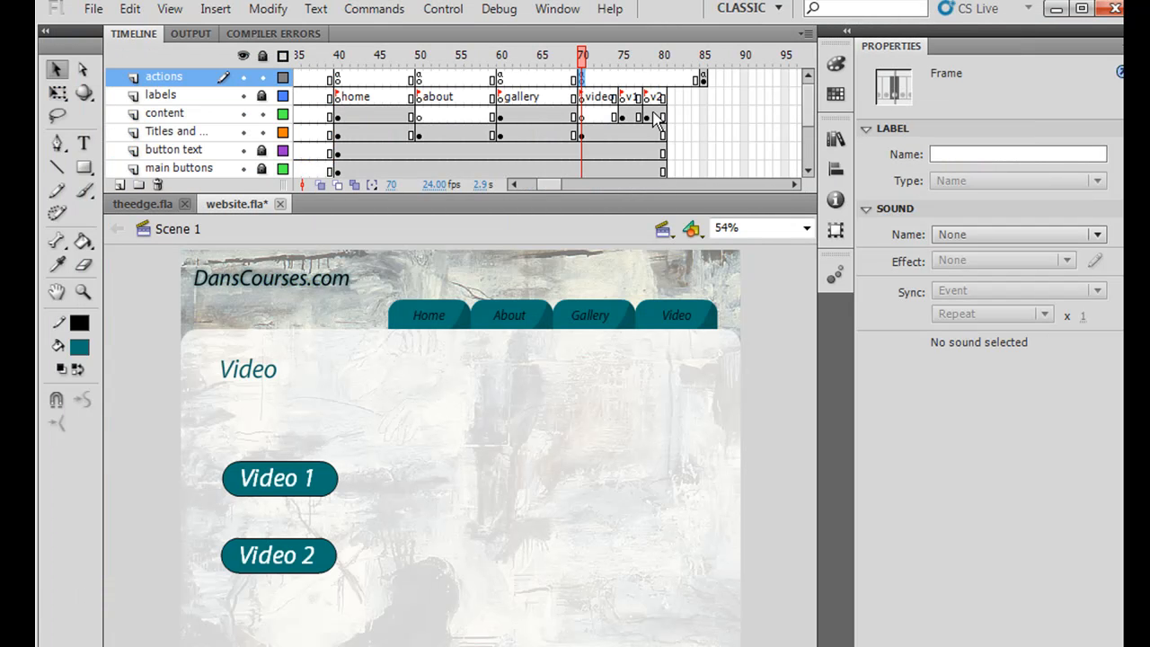
mouse_move(321, 441)
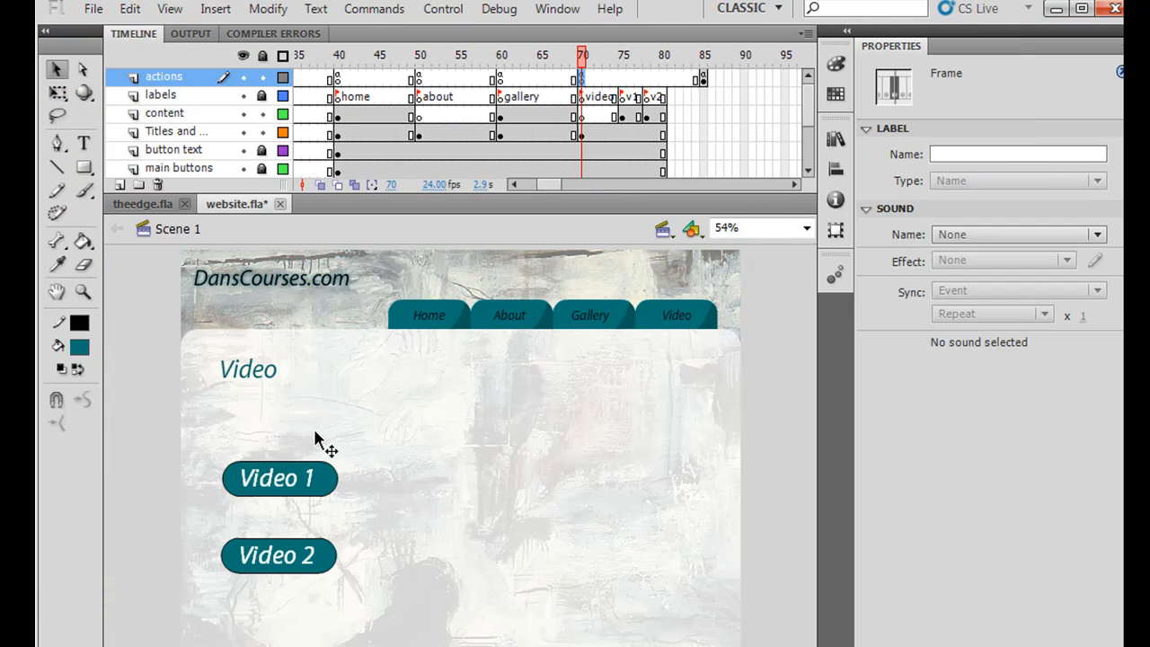
Close the Actions panel and confirm the Video 2 button's instance name is vid2.
click(278, 555)
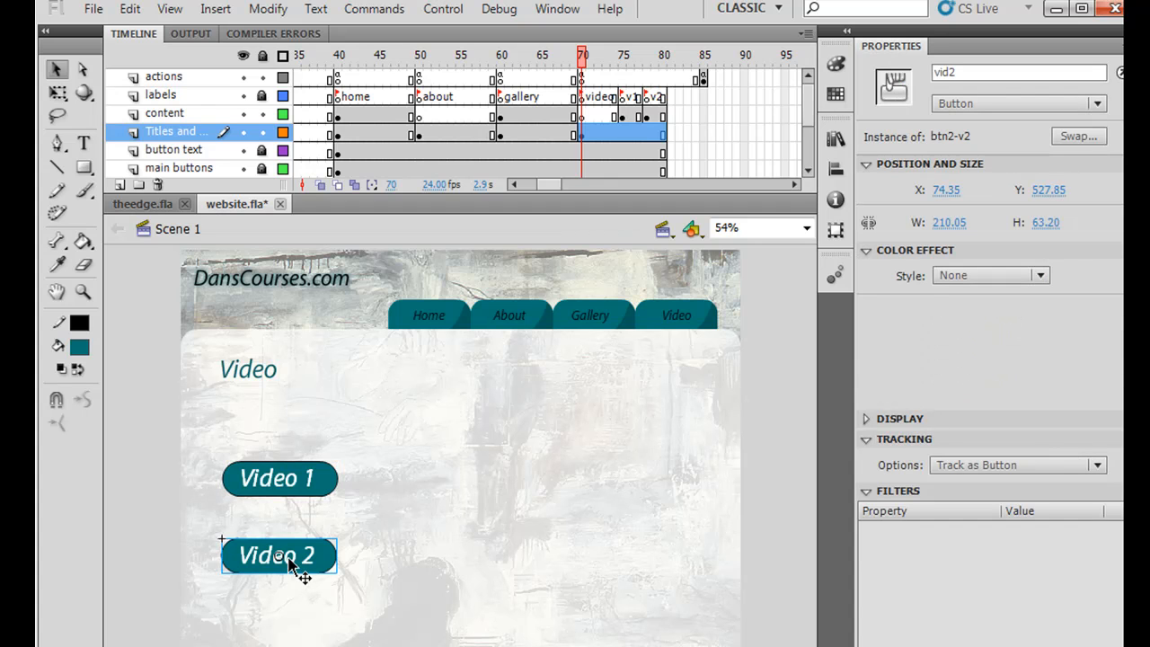
mouse_move(499, 447)
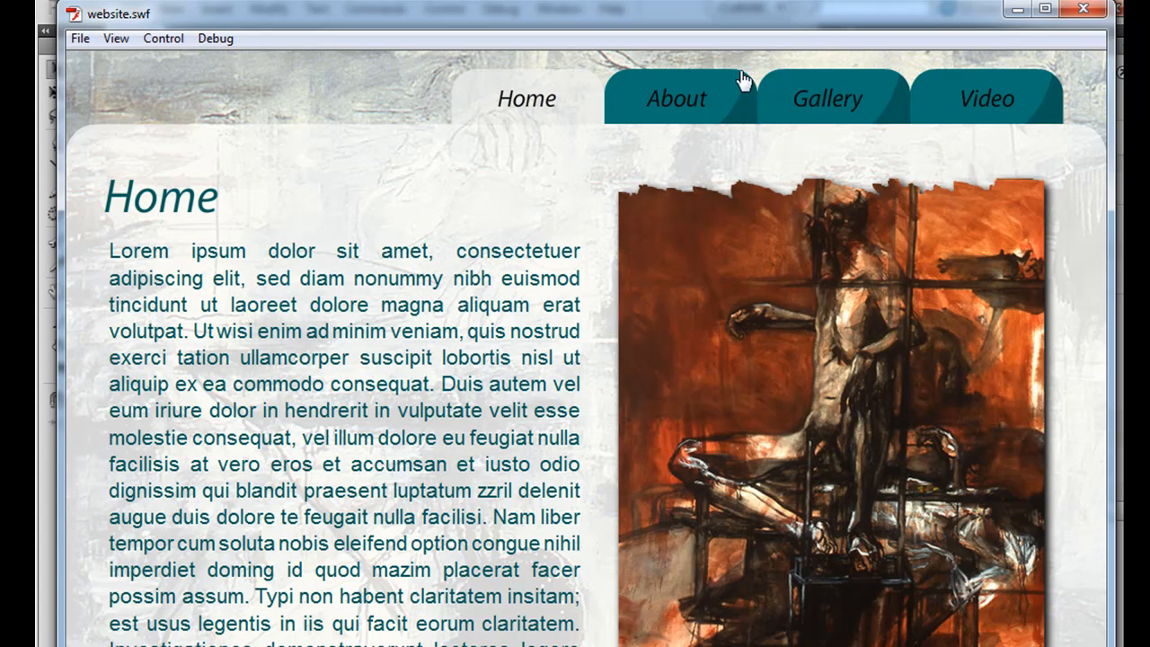
Open the Video page in the test movie and try a Video button.
click(986, 99)
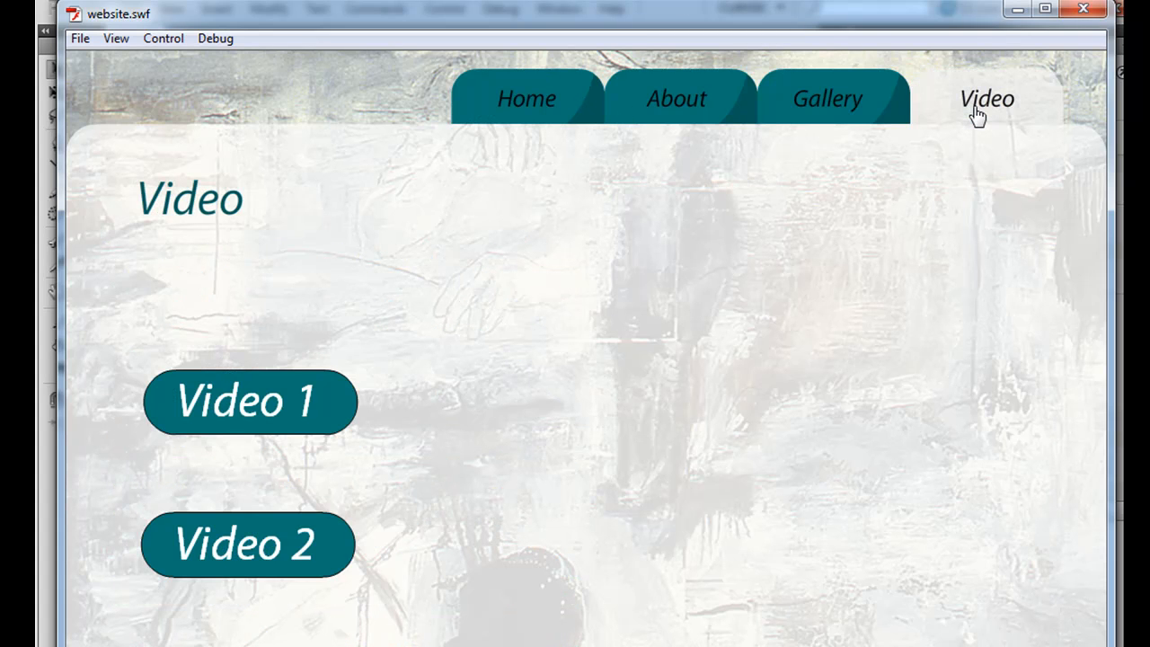
click(250, 401)
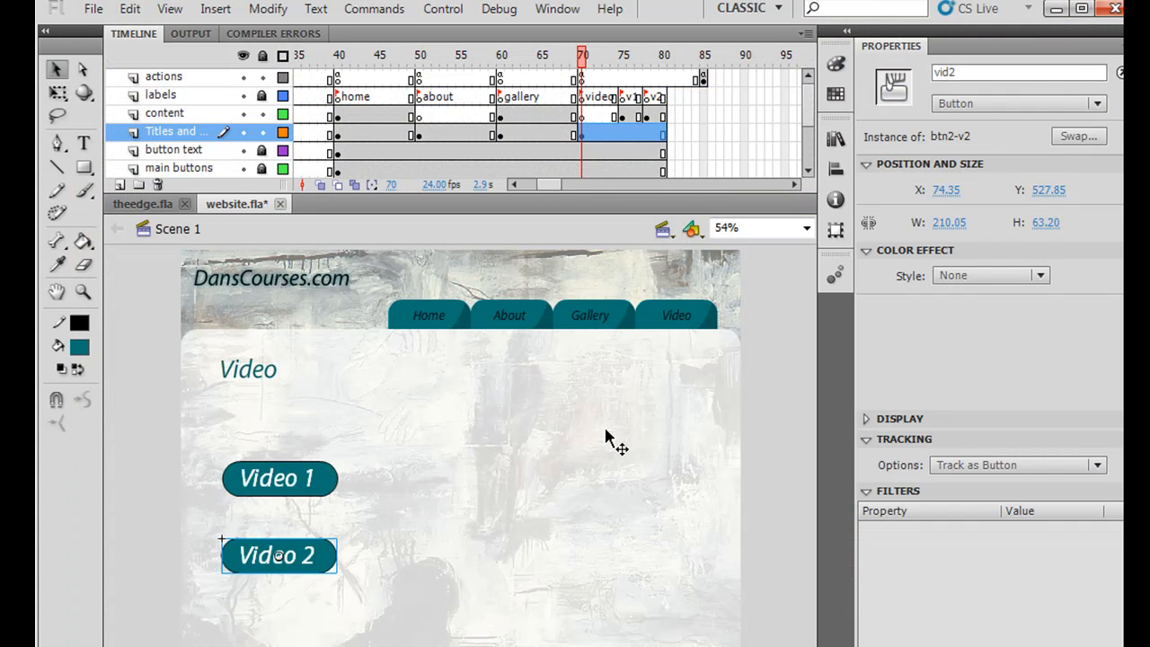
mouse_move(625, 90)
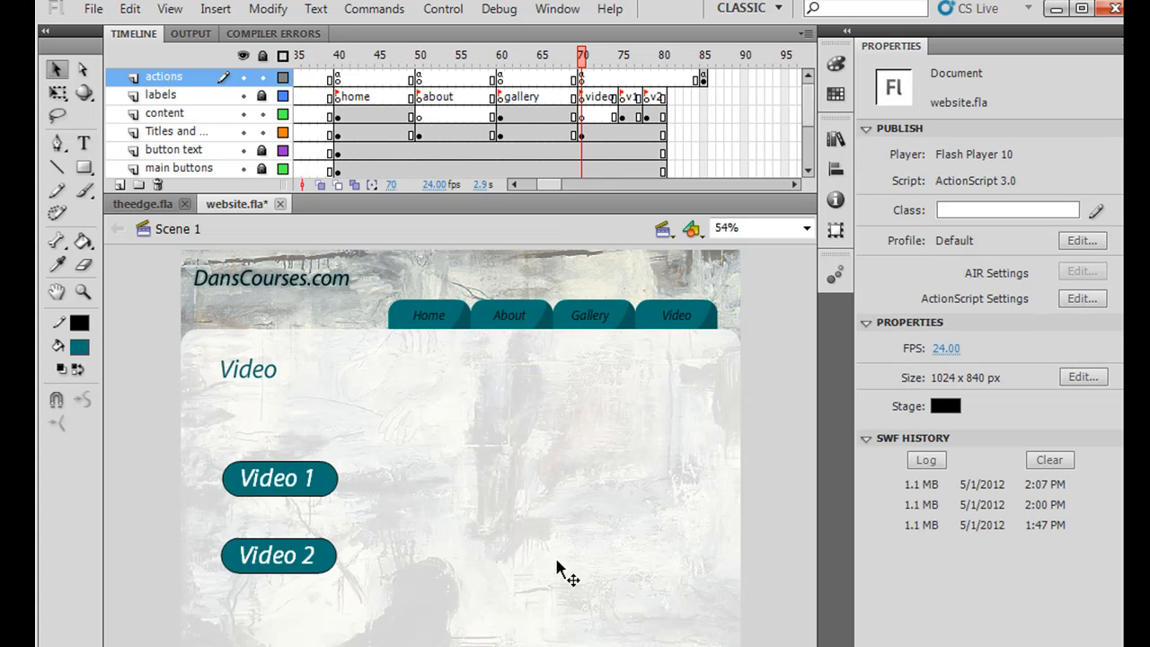
mouse_move(793, 351)
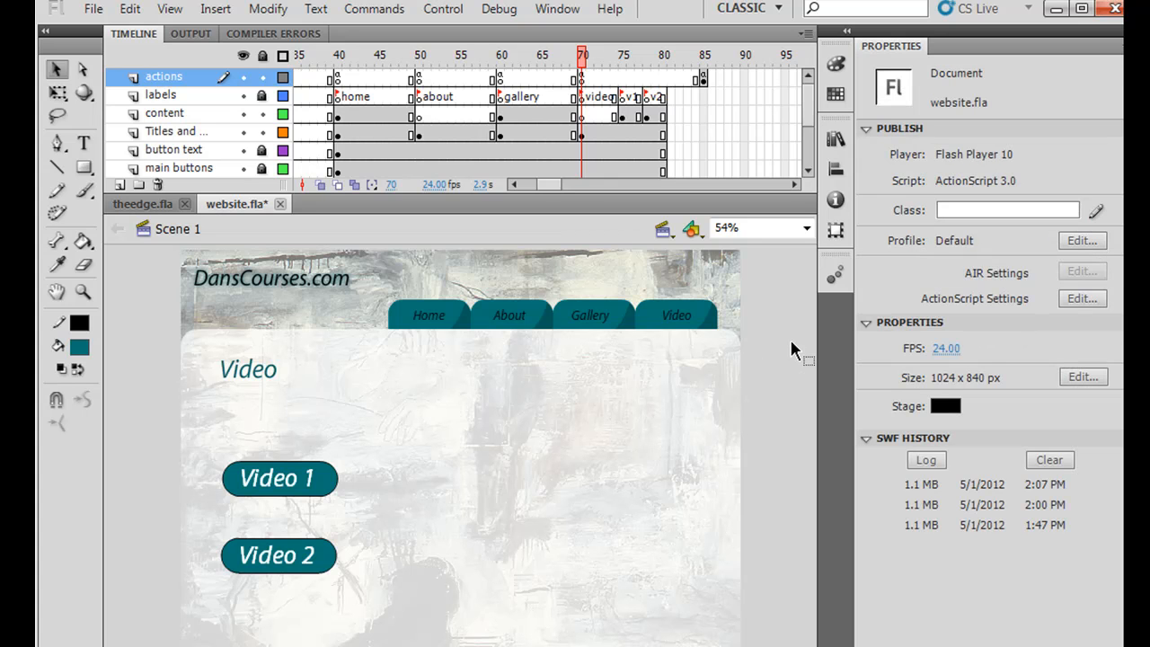
mouse_move(601, 63)
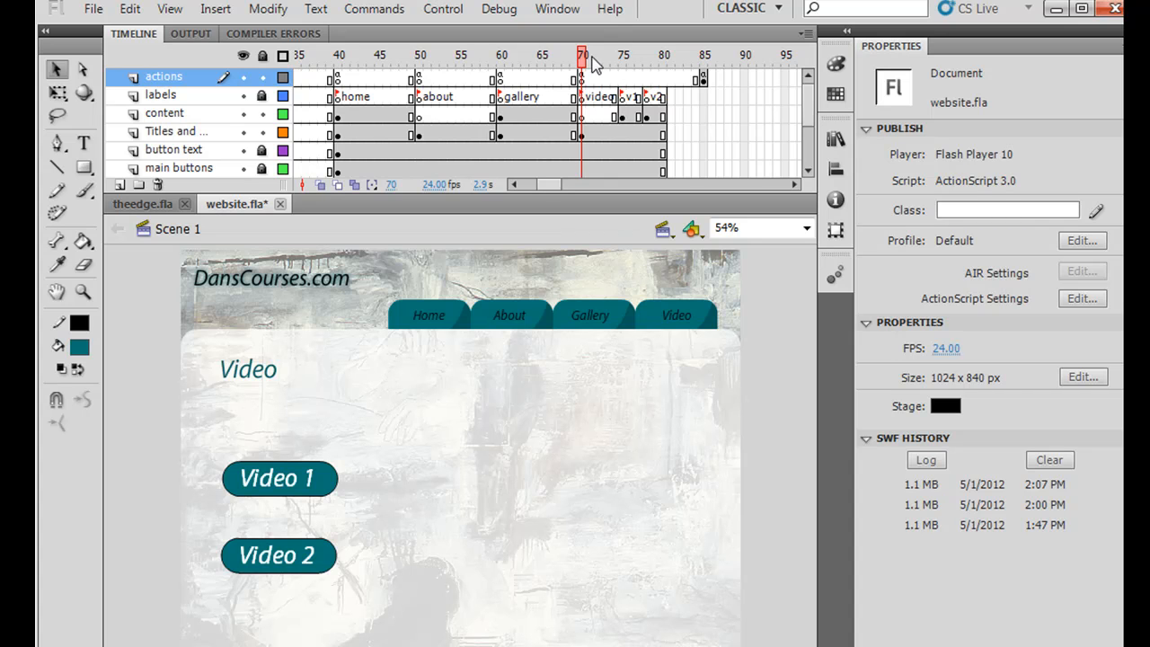
Select the FLVPlayback component on the v1 frame to view its autoplay, centred, videos/vid1 settings.
click(624, 55)
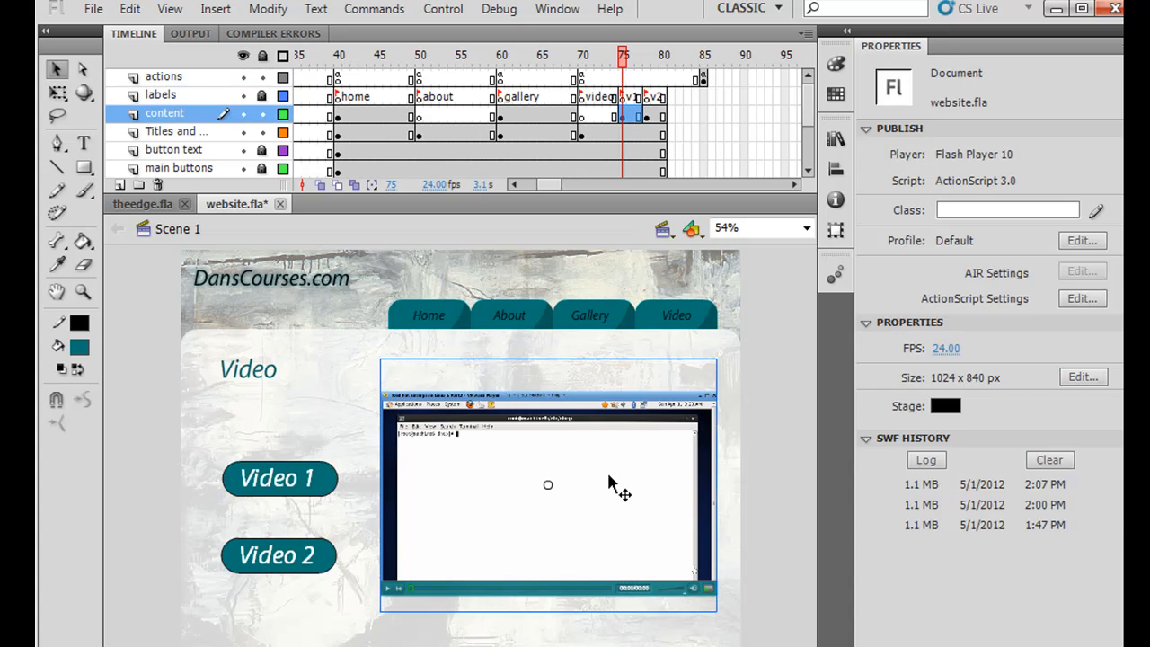
click(548, 485)
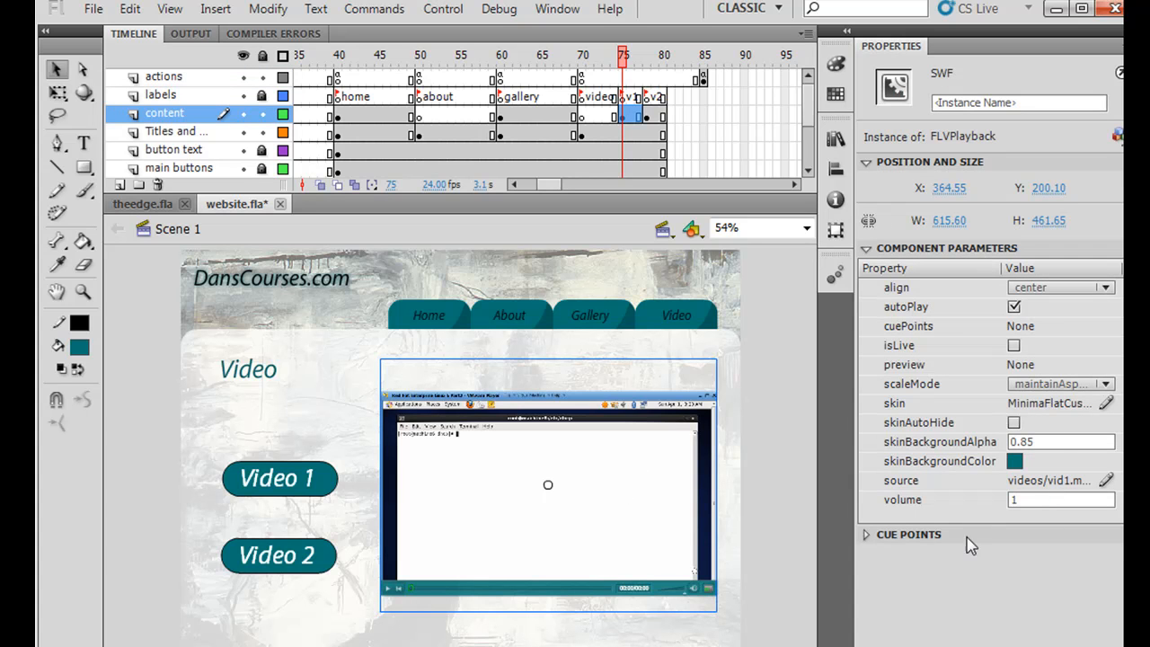
mouse_move(616, 525)
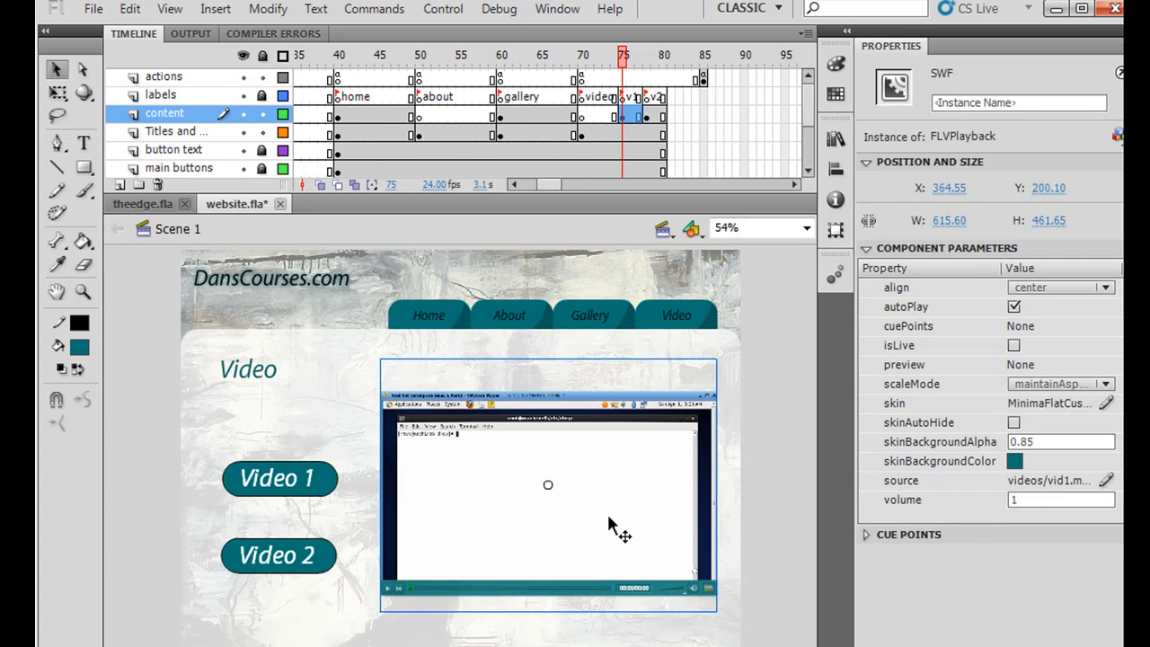